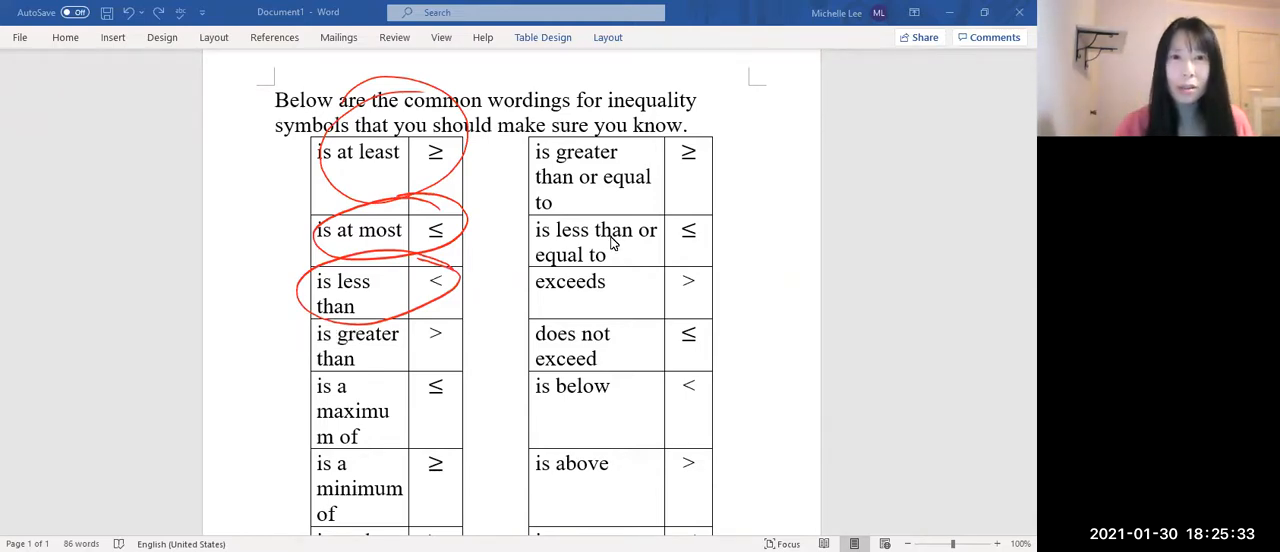
Scroll through the homework problem to review the details for part a.
scroll("down", 3)
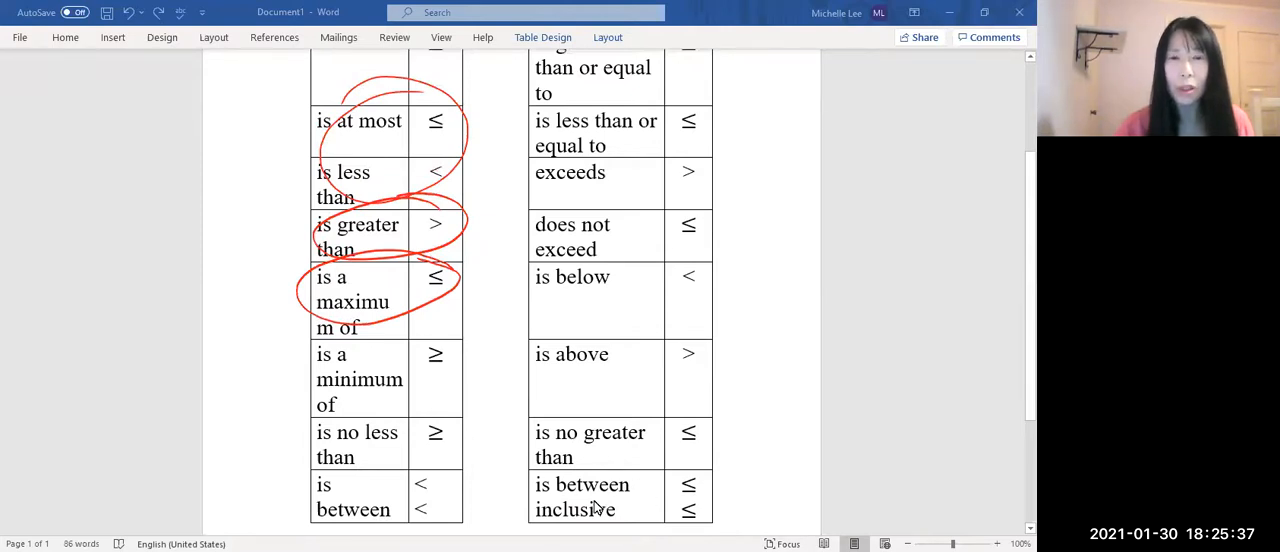
mouse_move(420, 498)
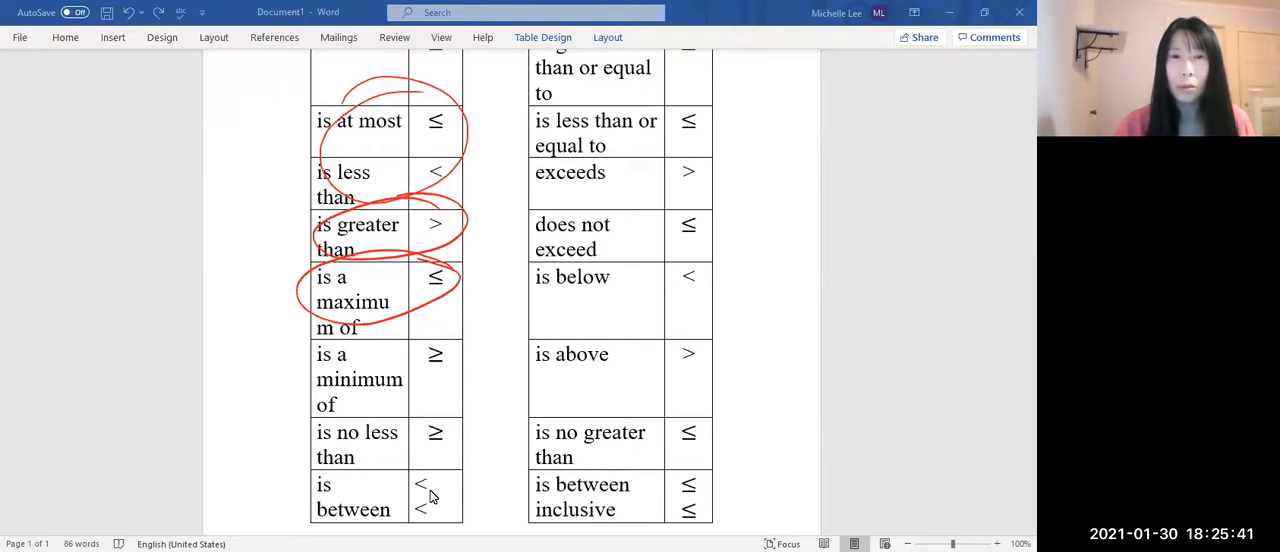
mouse_move(522, 400)
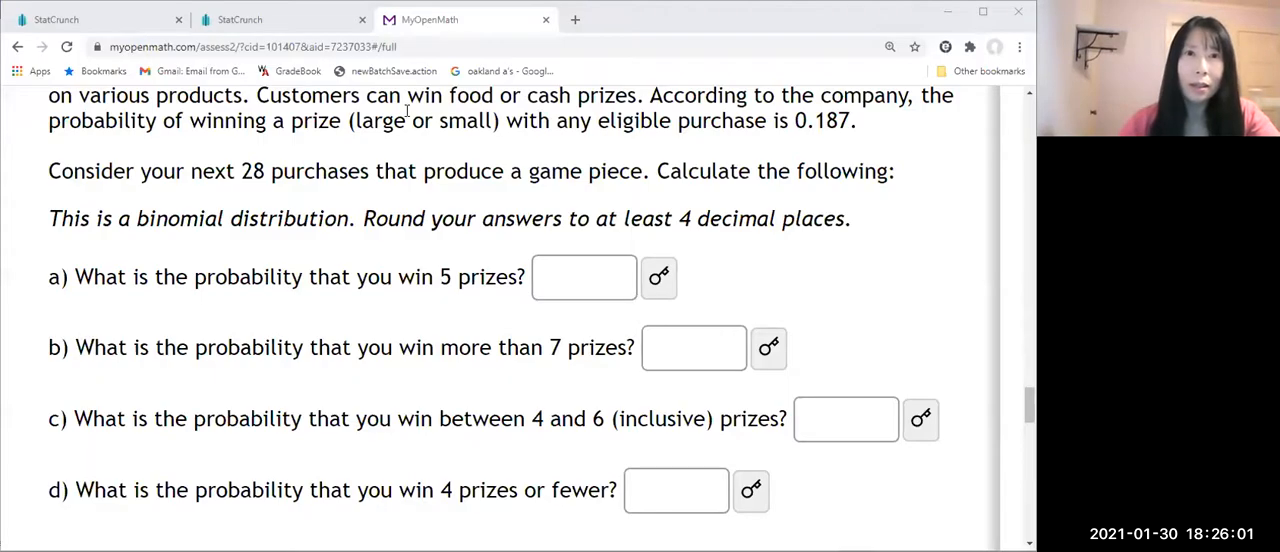
mouse_move(386, 247)
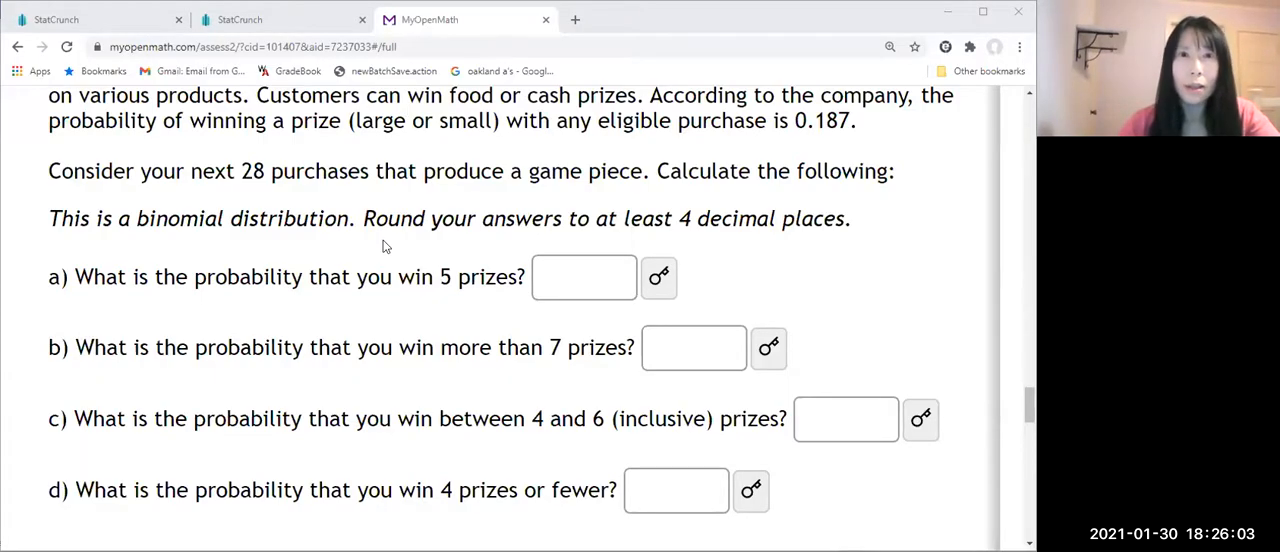
mouse_move(330, 196)
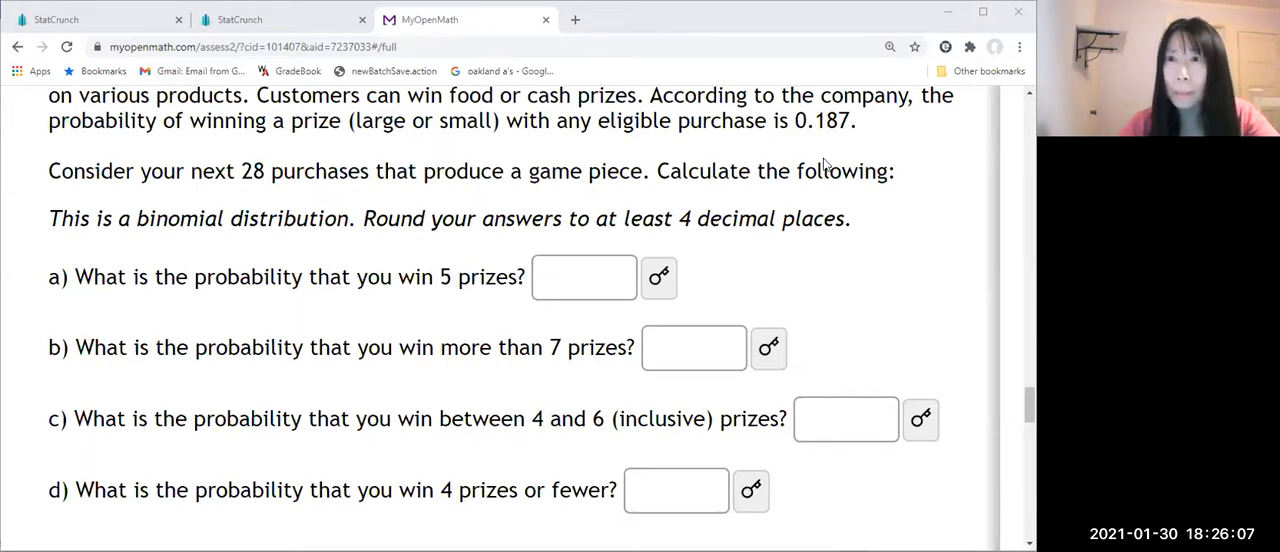
scroll("up", 3)
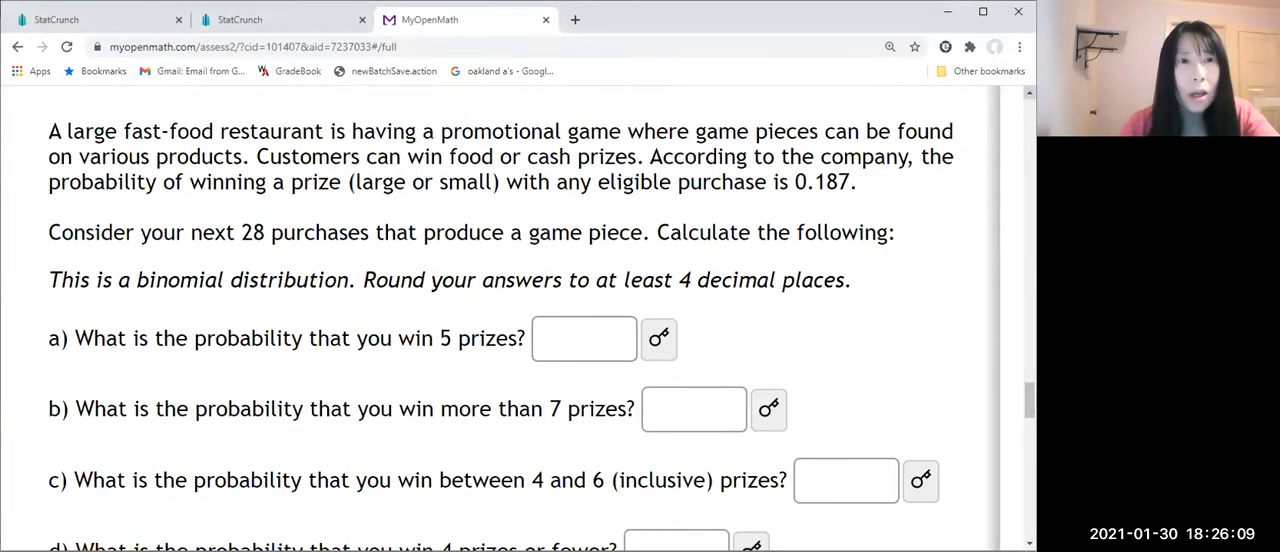
mouse_move(855, 243)
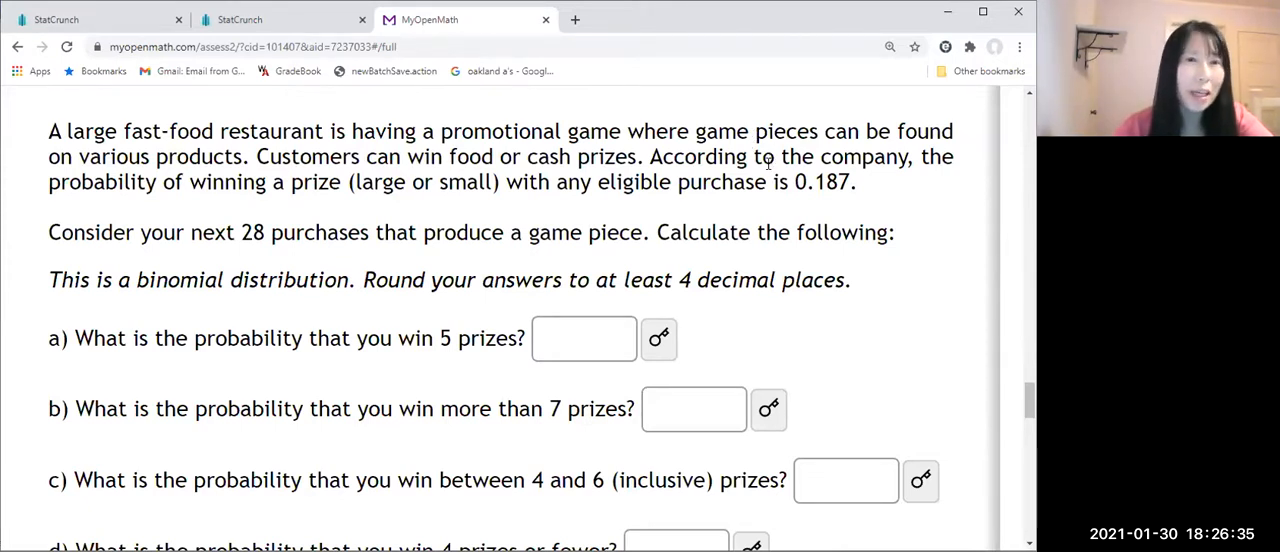
mouse_move(643, 216)
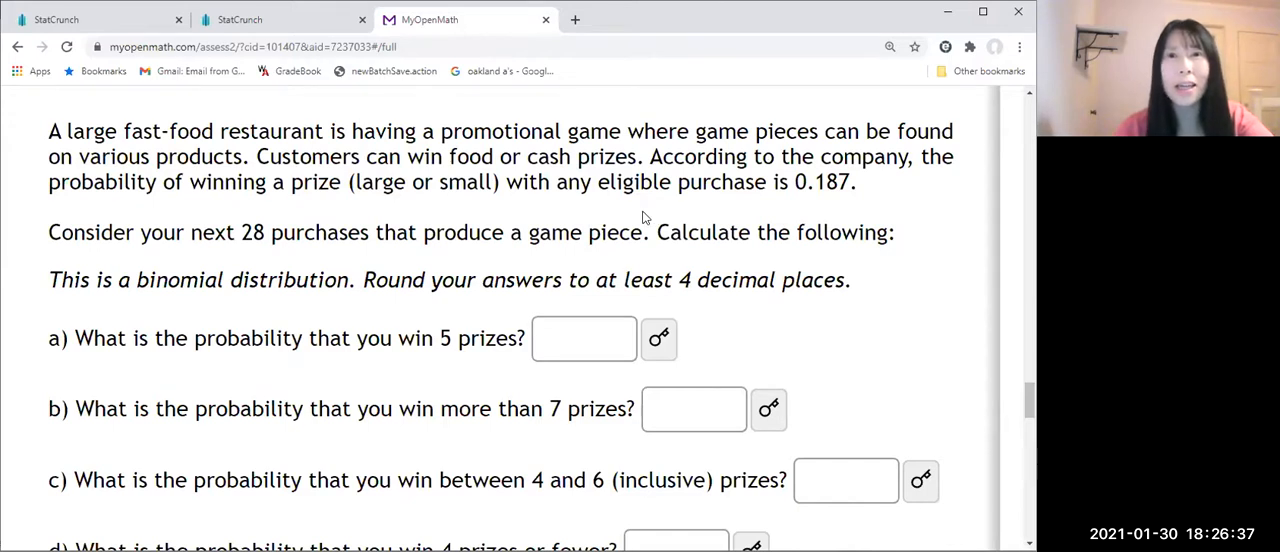
mouse_move(744, 186)
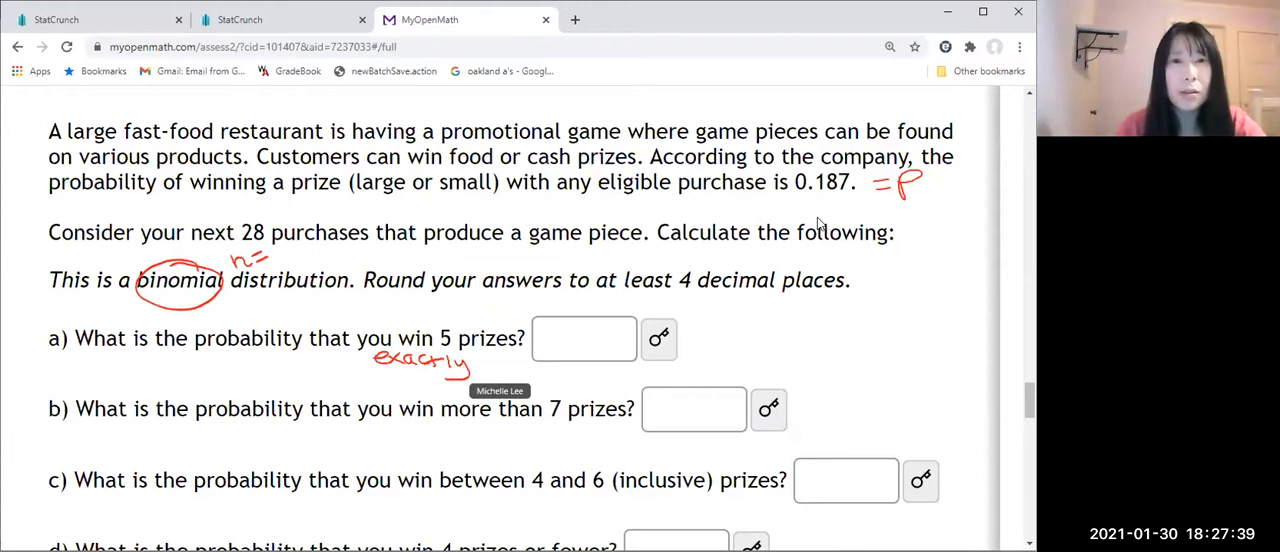
mouse_move(407, 38)
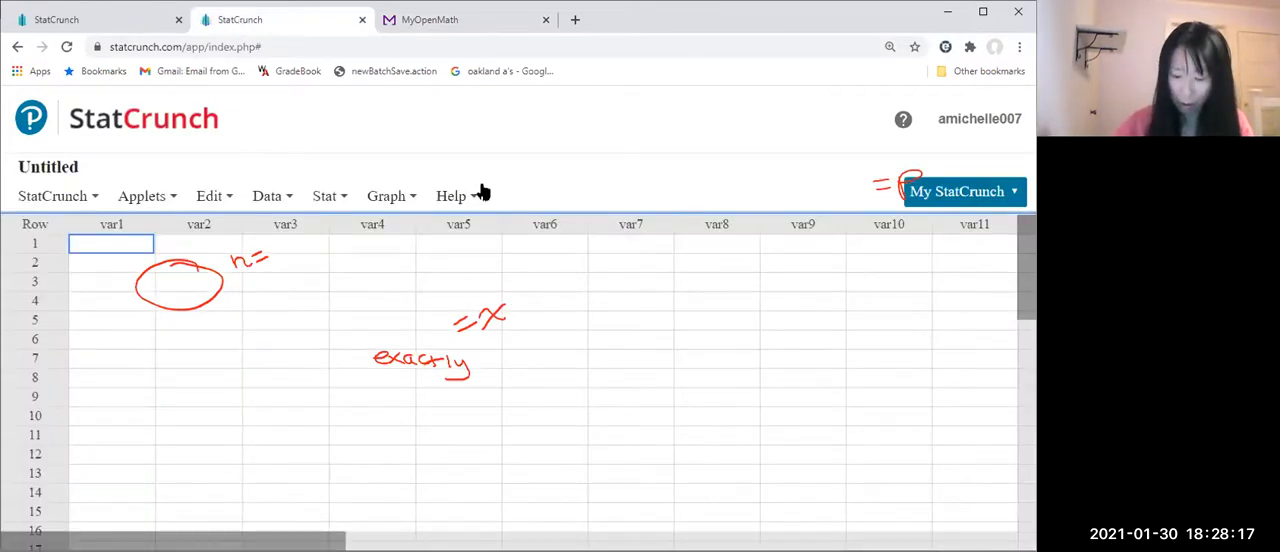
Open the Binomial Calculator from Stat > Calculators, showing default n 10 and p 0.5.
left_click(451, 195)
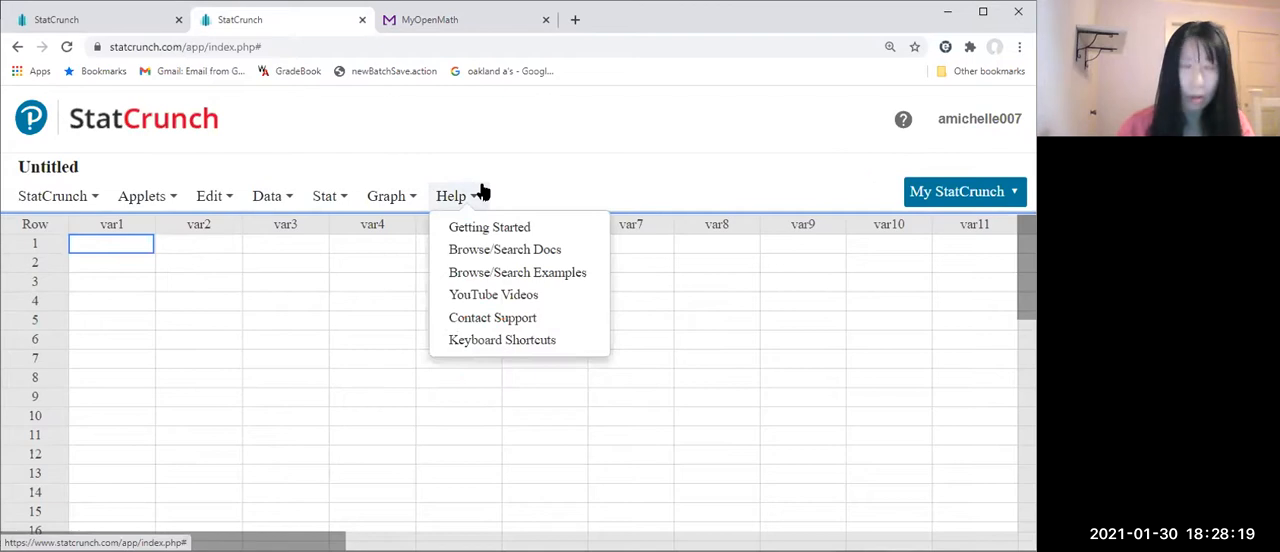
mouse_move(325, 200)
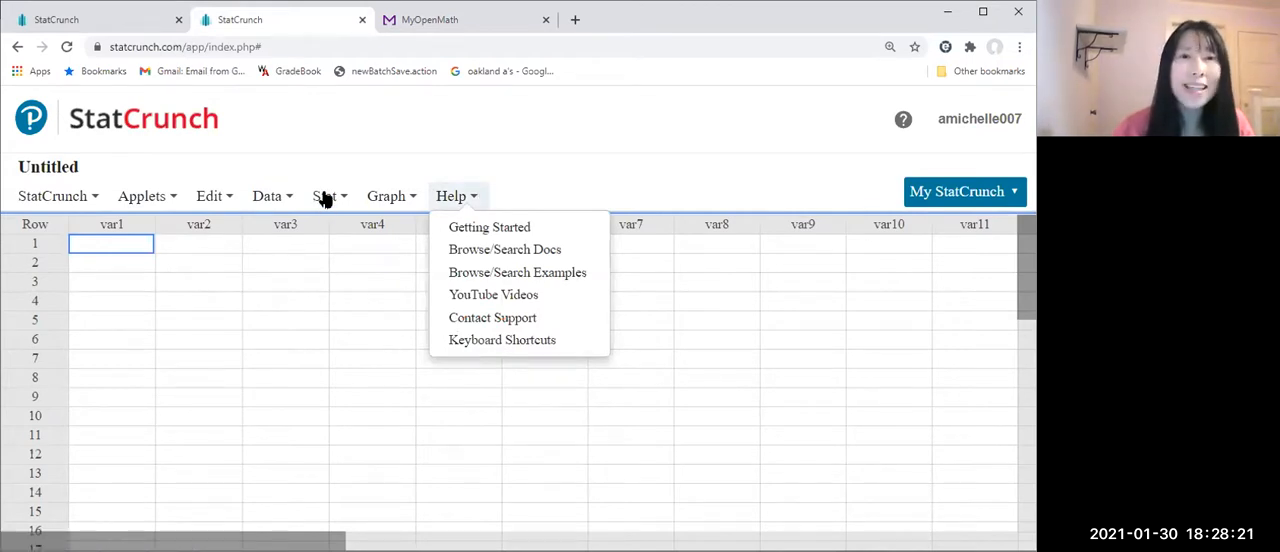
left_click(325, 195)
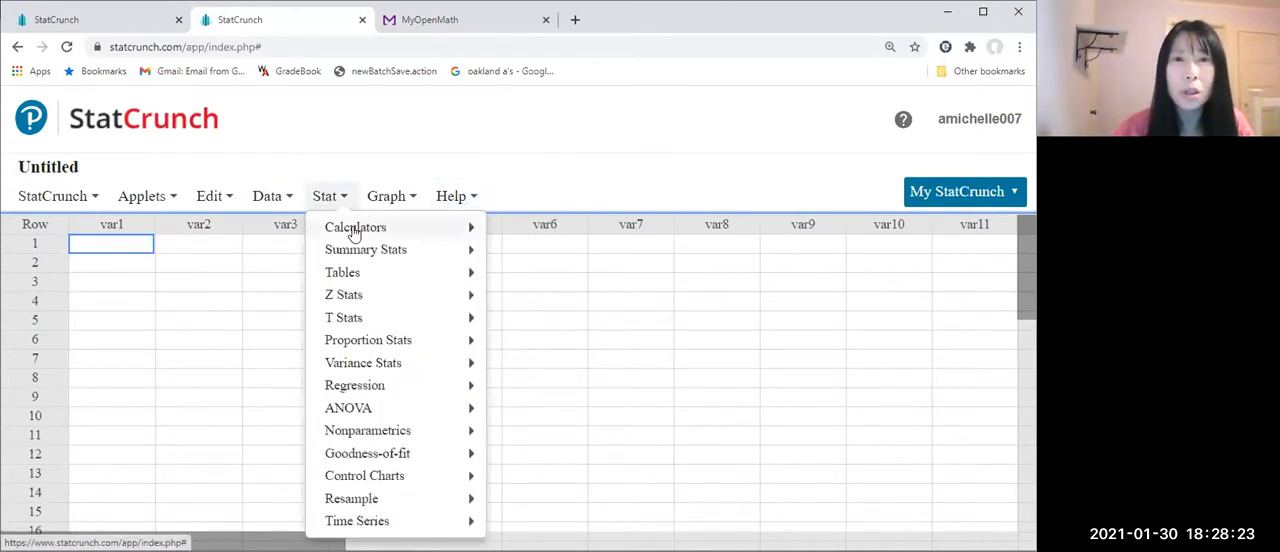
left_click(355, 227)
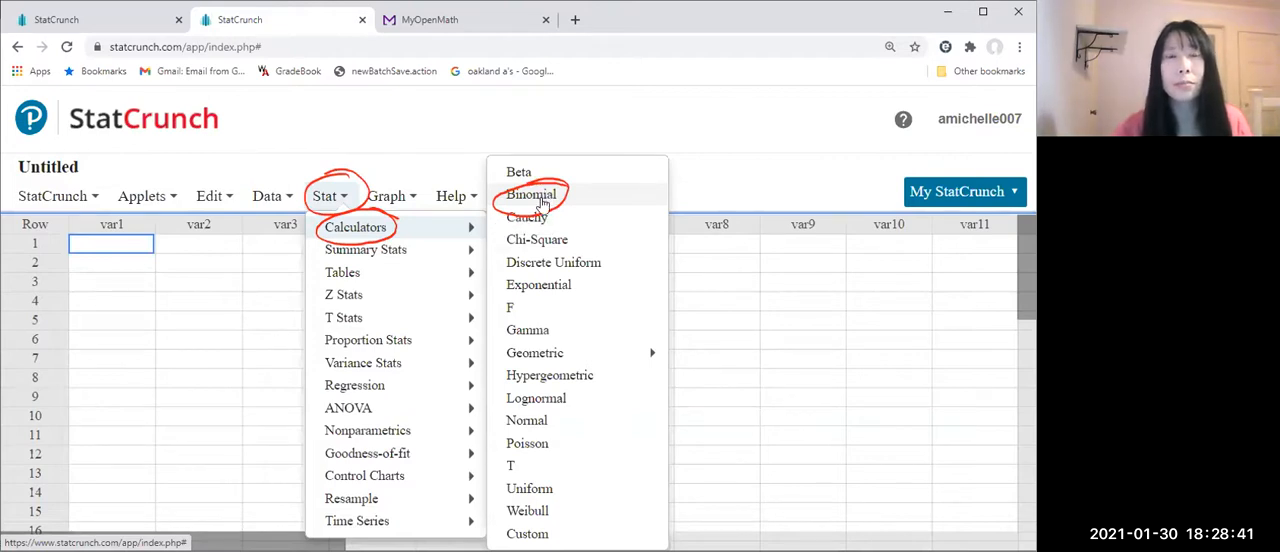
left_click(531, 194)
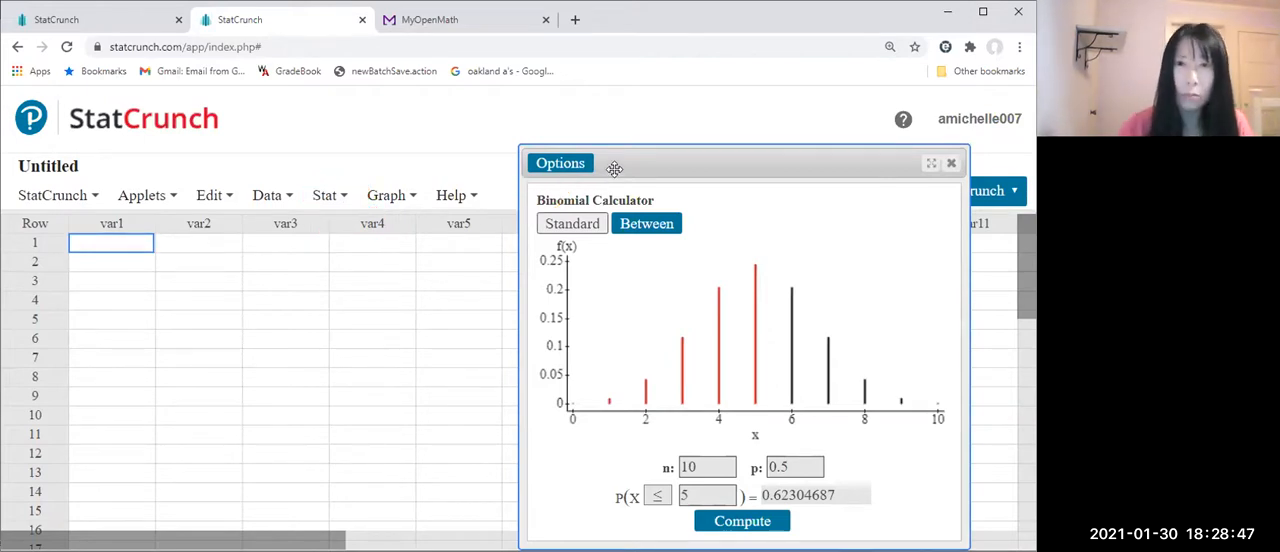
Compute P(X = 5) = 0.19220104 for n = 28, p = 0.187 and copy the result.
left_click_drag(614, 167, 344, 145)
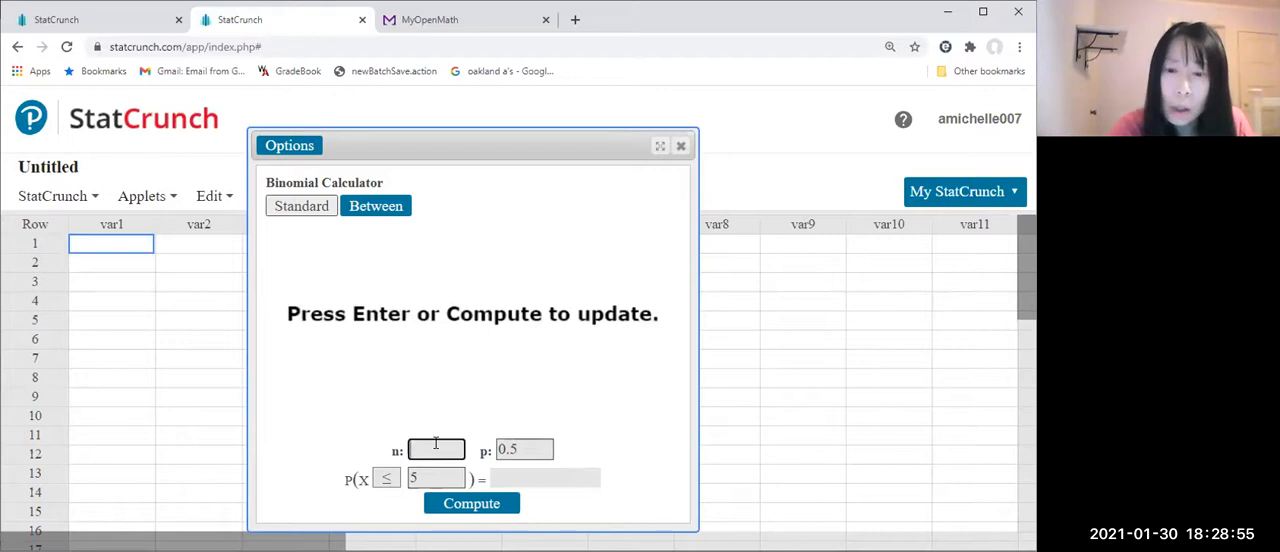
type("28")
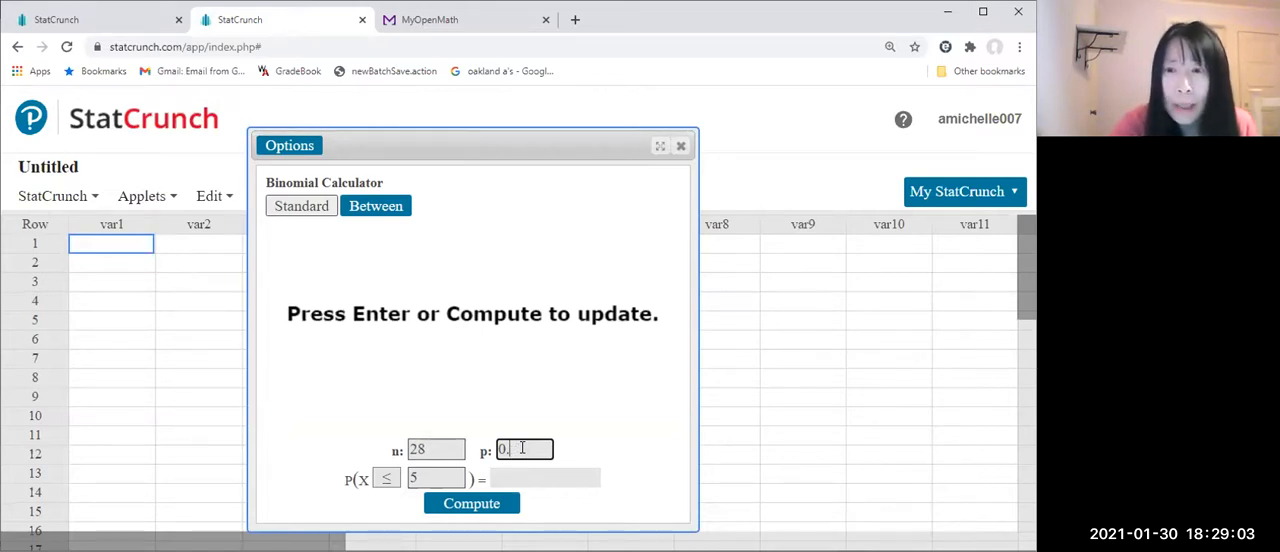
type("187")
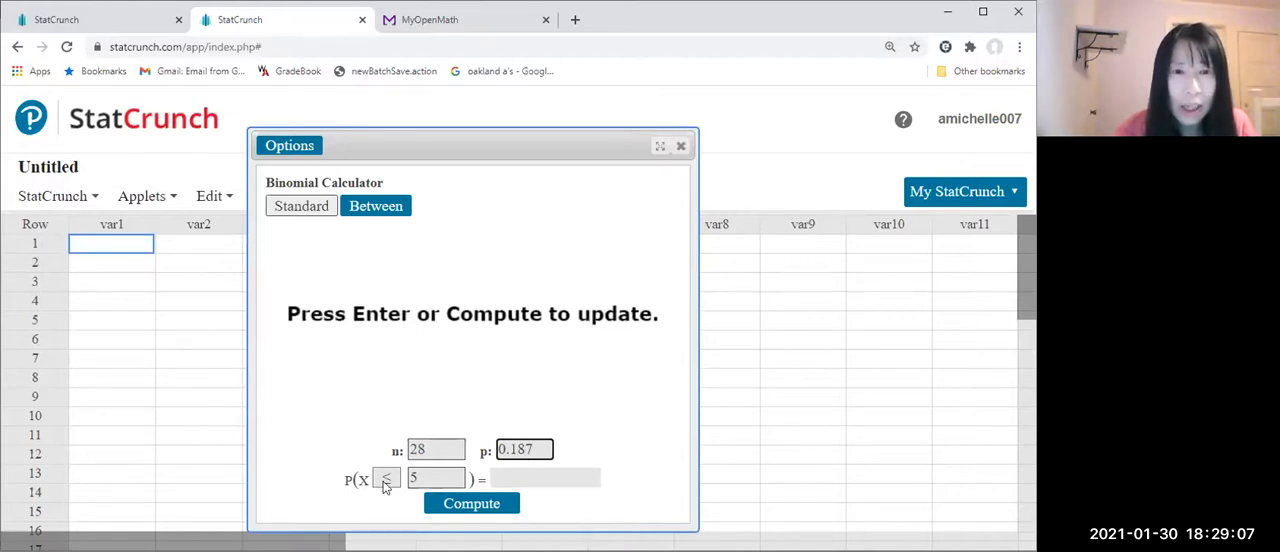
left_click(386, 479)
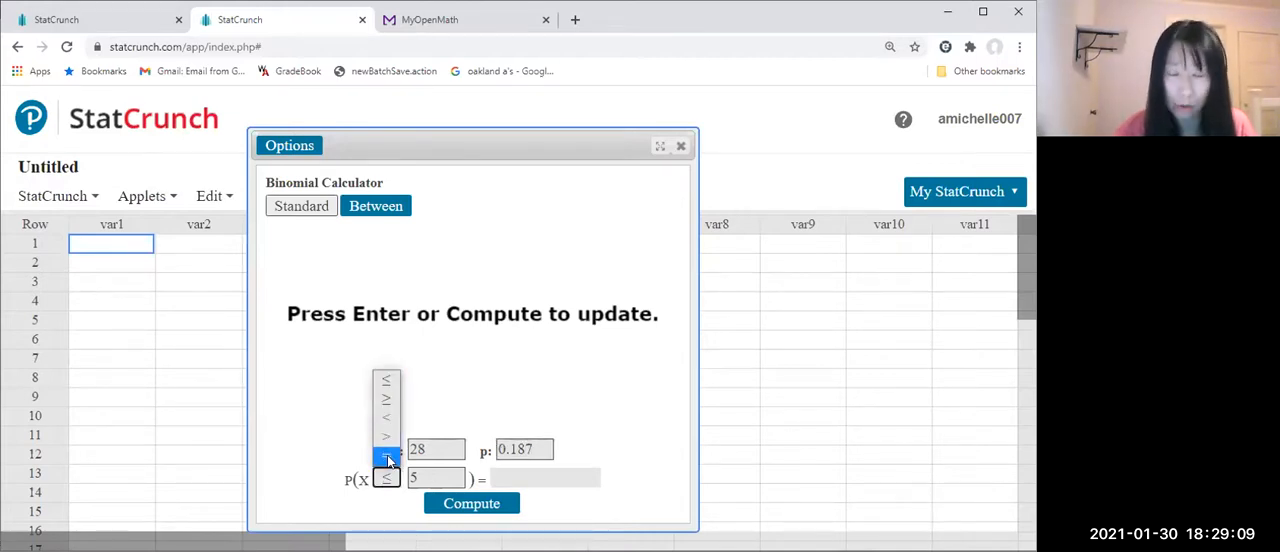
left_click(386, 478)
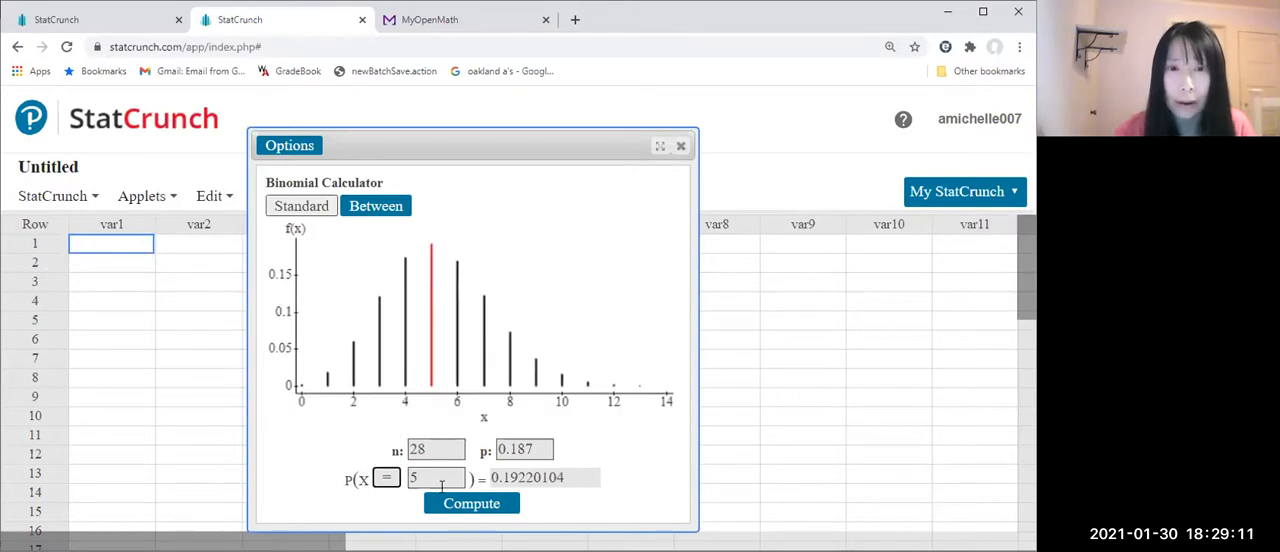
left_click(471, 503)
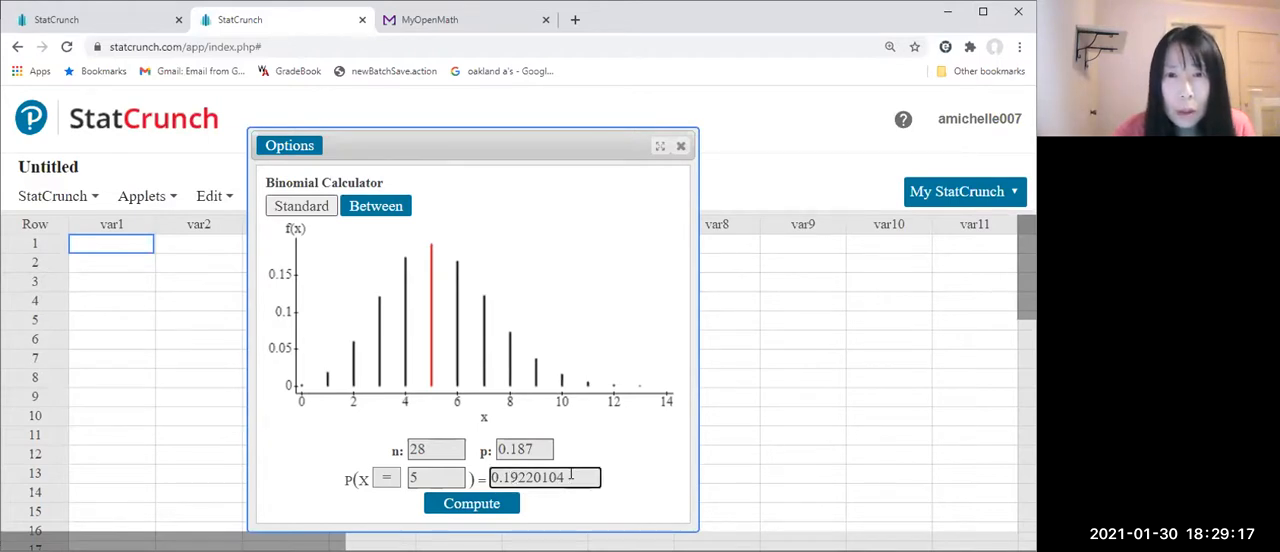
right_click(543, 477)
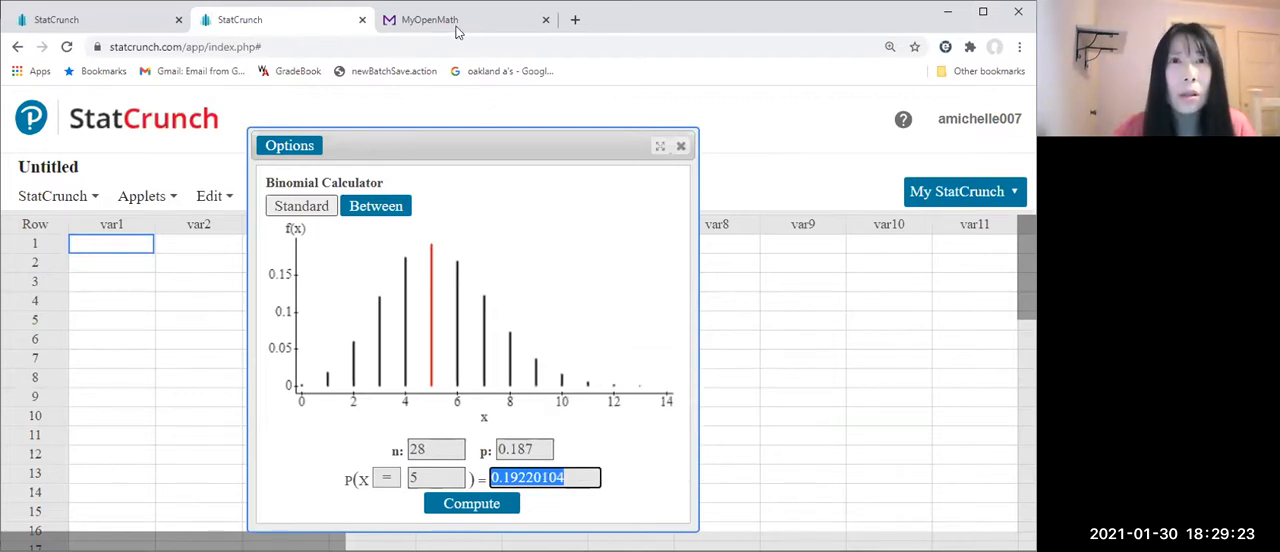
Paste the copied probability into part a's answer box and edit it to 0.1922.
left_click(429, 19)
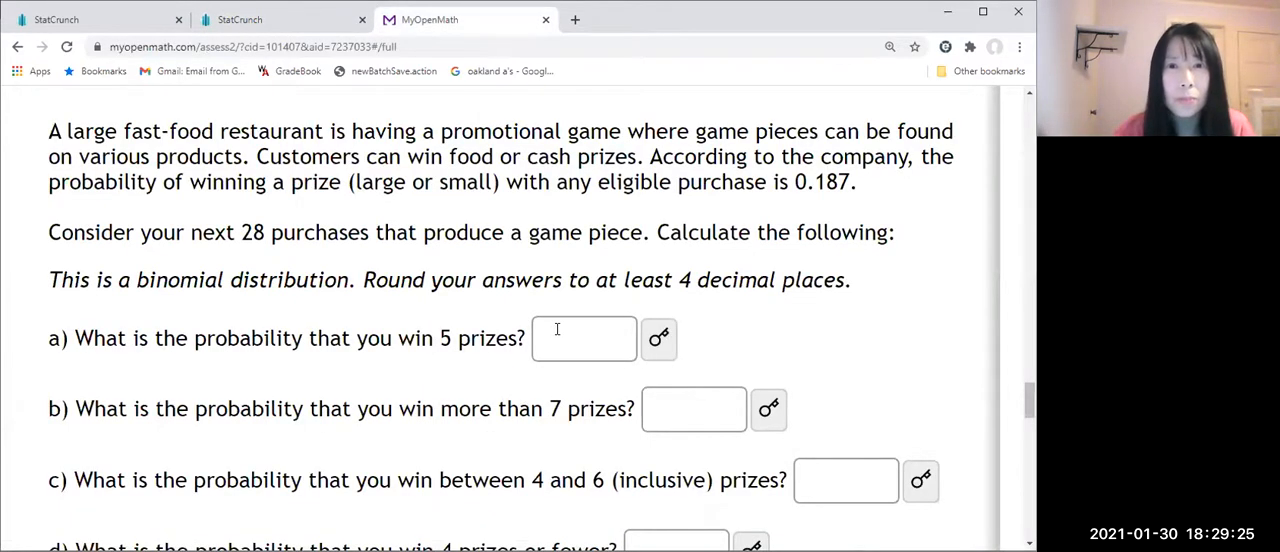
right_click(584, 338)
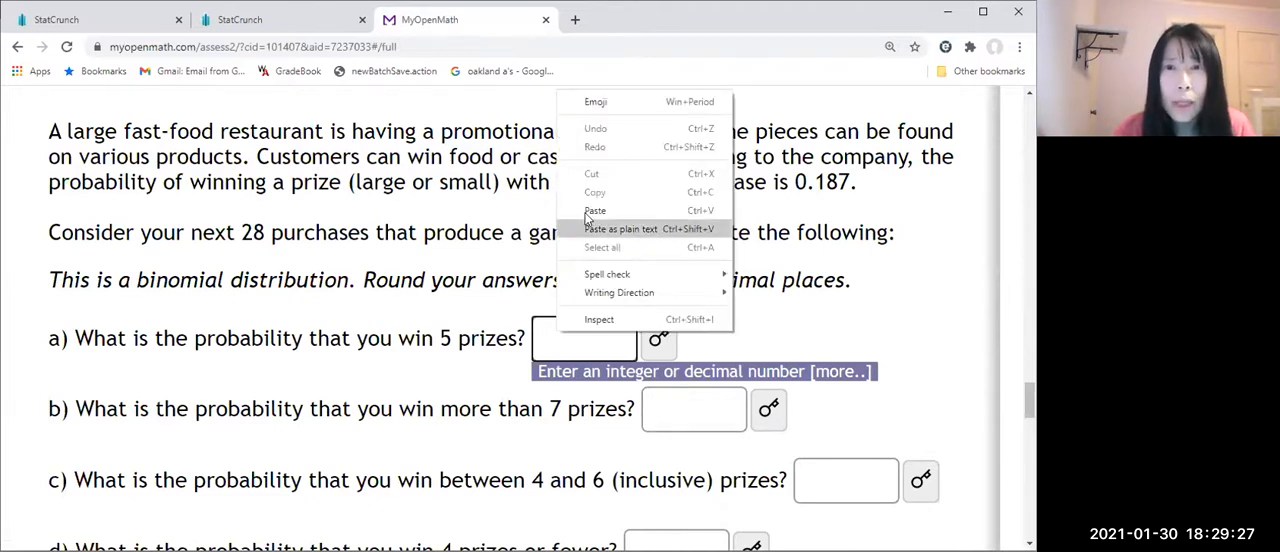
left_click(595, 210)
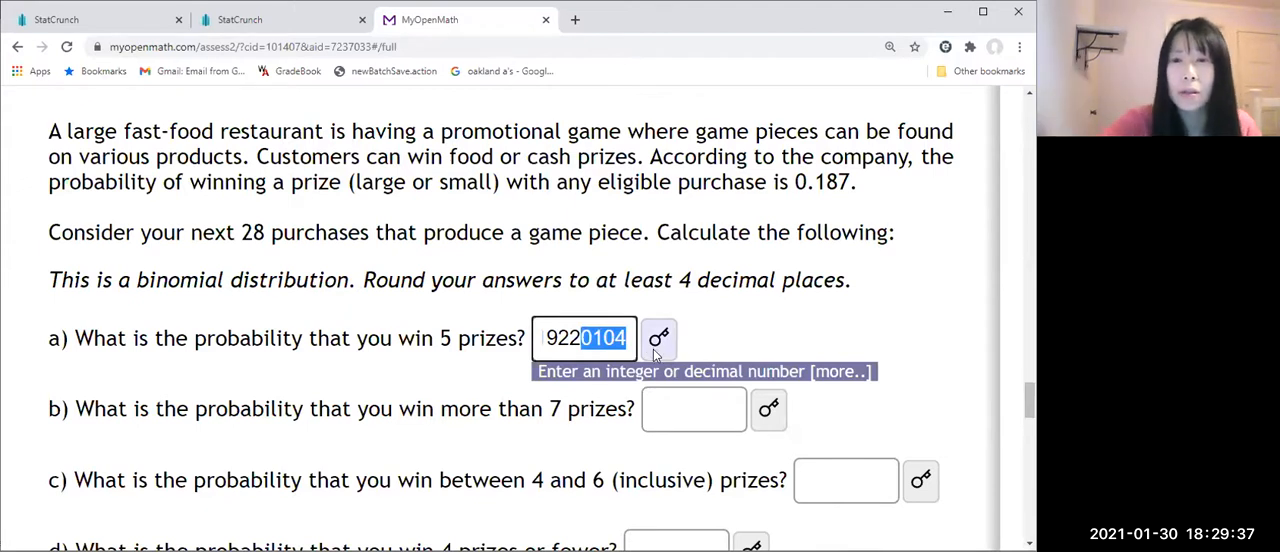
type("0.1922")
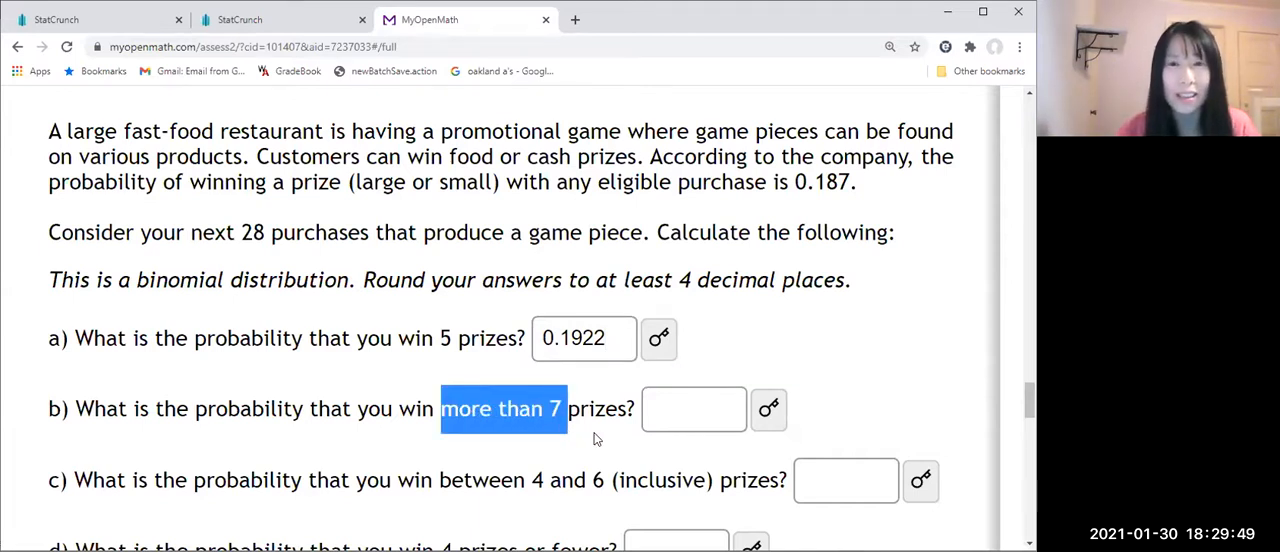
mouse_move(577, 452)
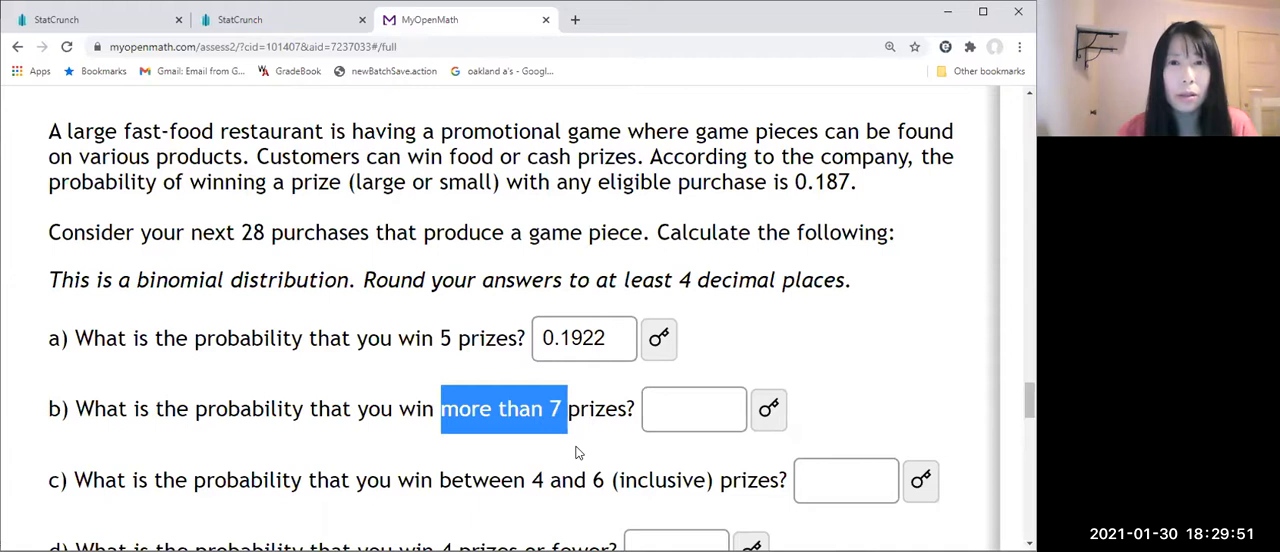
mouse_move(546, 436)
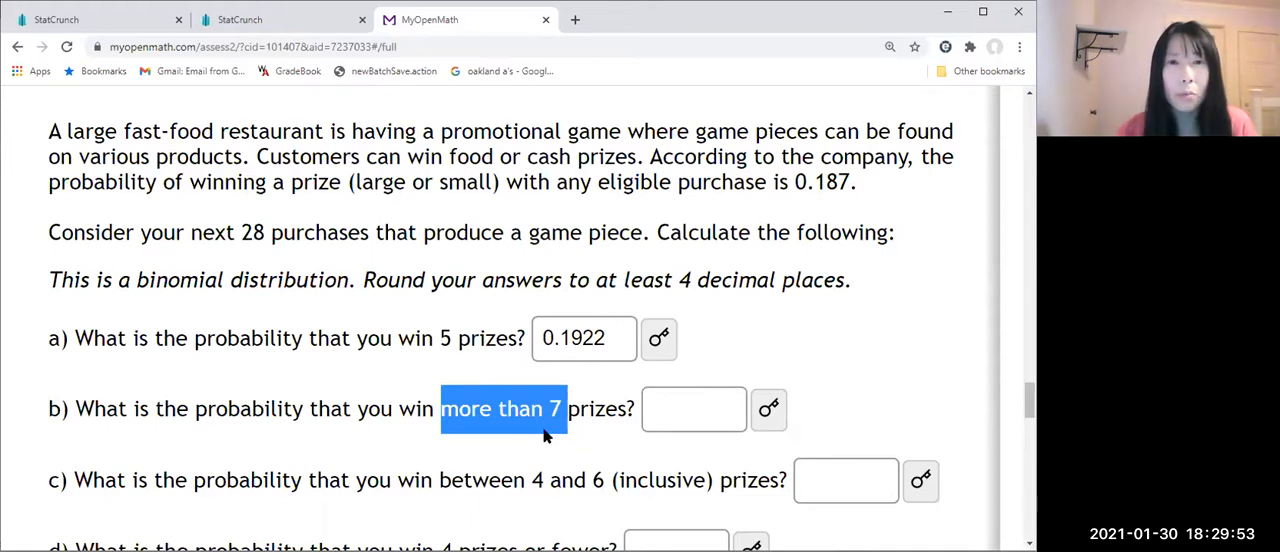
mouse_move(537, 433)
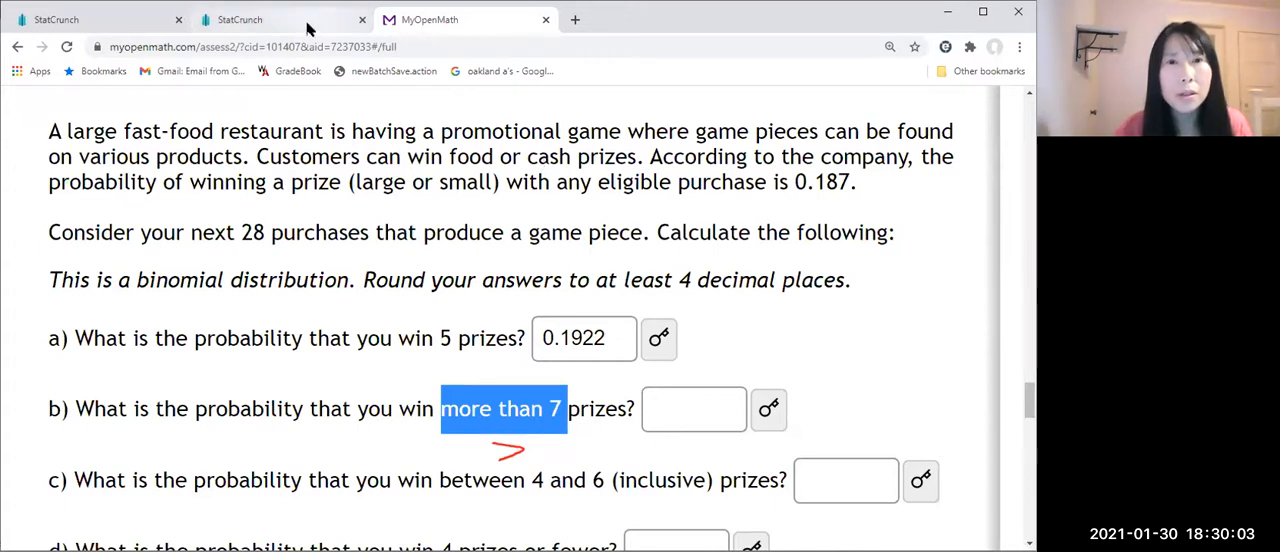
Return to the StatCrunch tab with the binomial calculator.
left_click(240, 19)
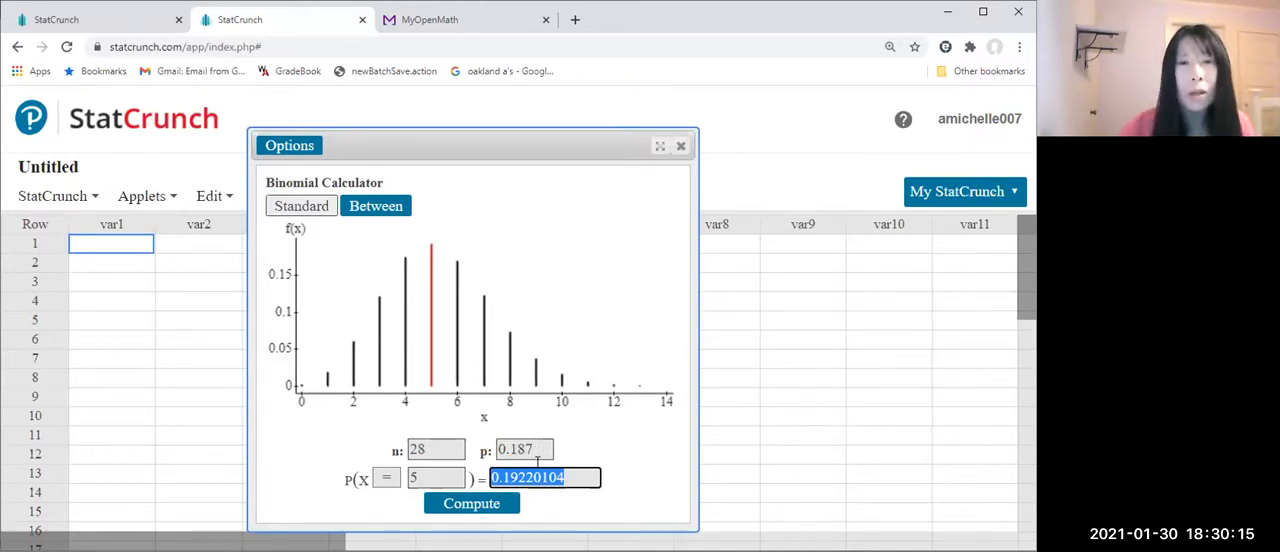
Set the relation to > with value 7 and compute P(X > 7) = 0.13729498.
left_click(386, 477)
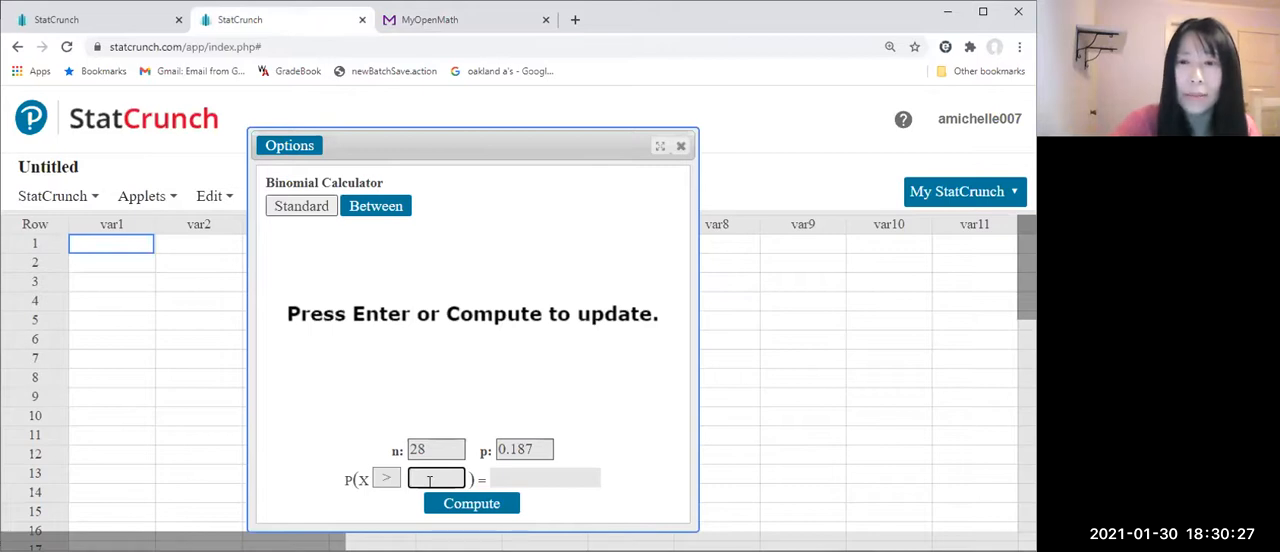
type("7")
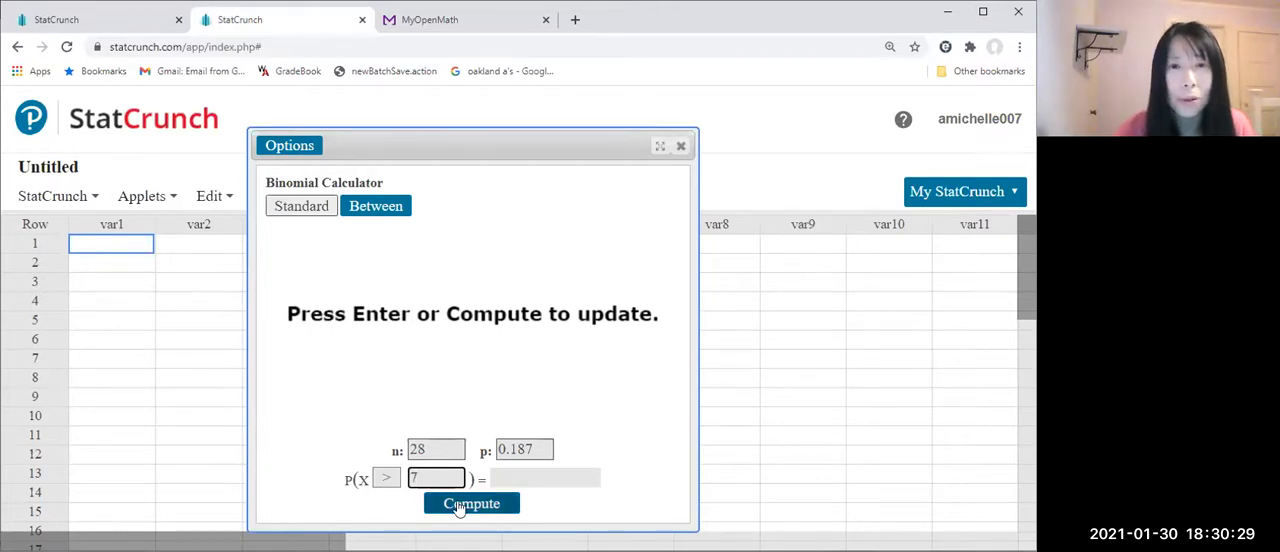
left_click(471, 503)
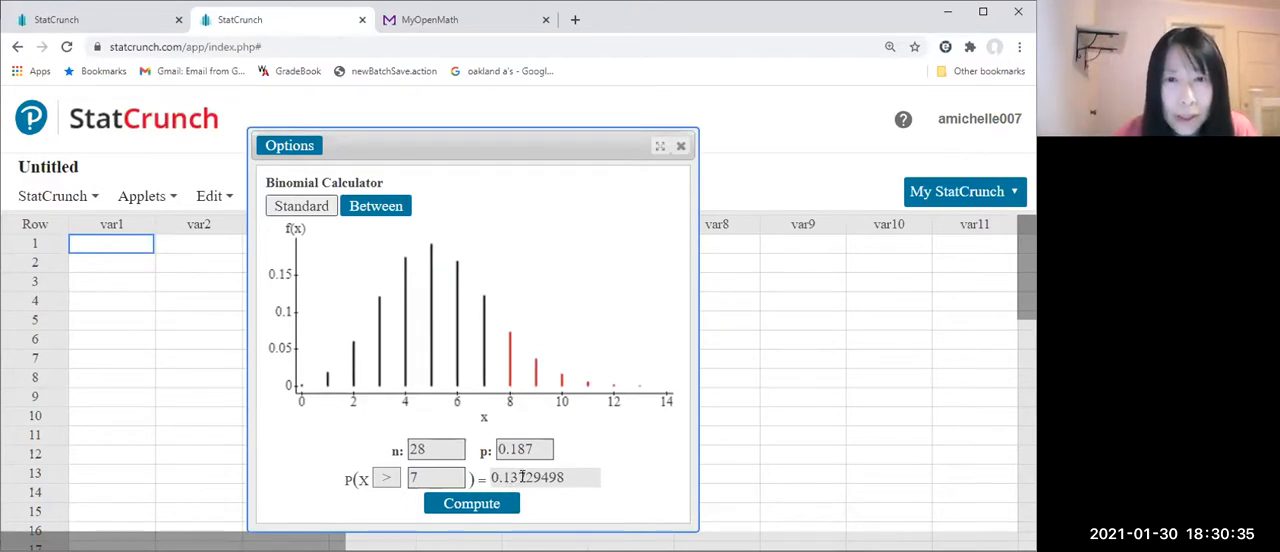
mouse_move(658, 462)
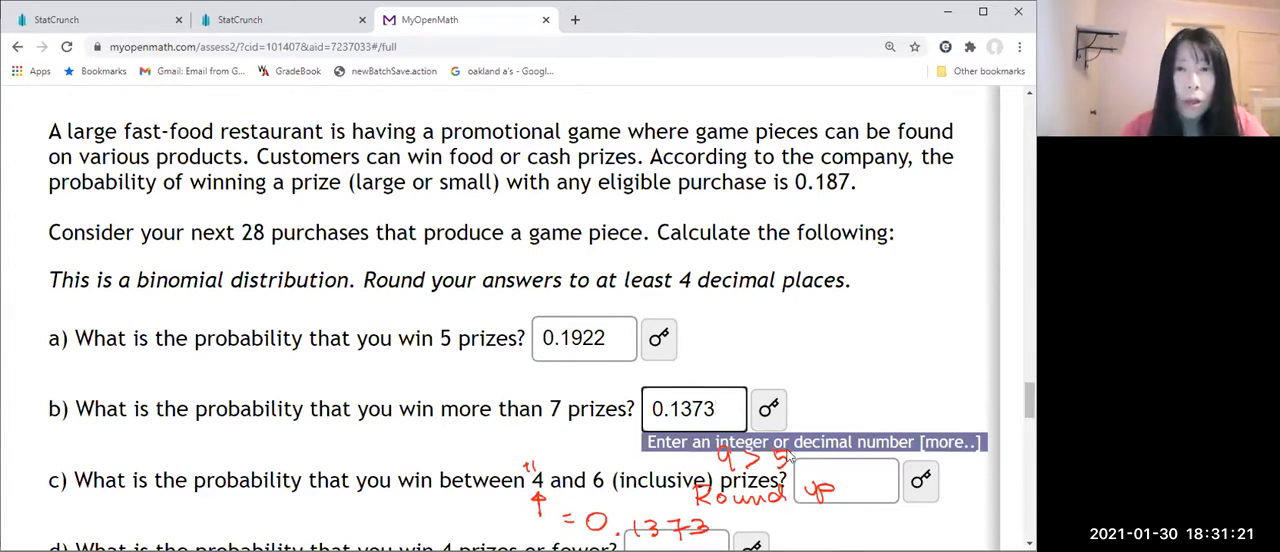
Scroll down the homework past part b's 0.1373 answer toward part c.
scroll("down", 3)
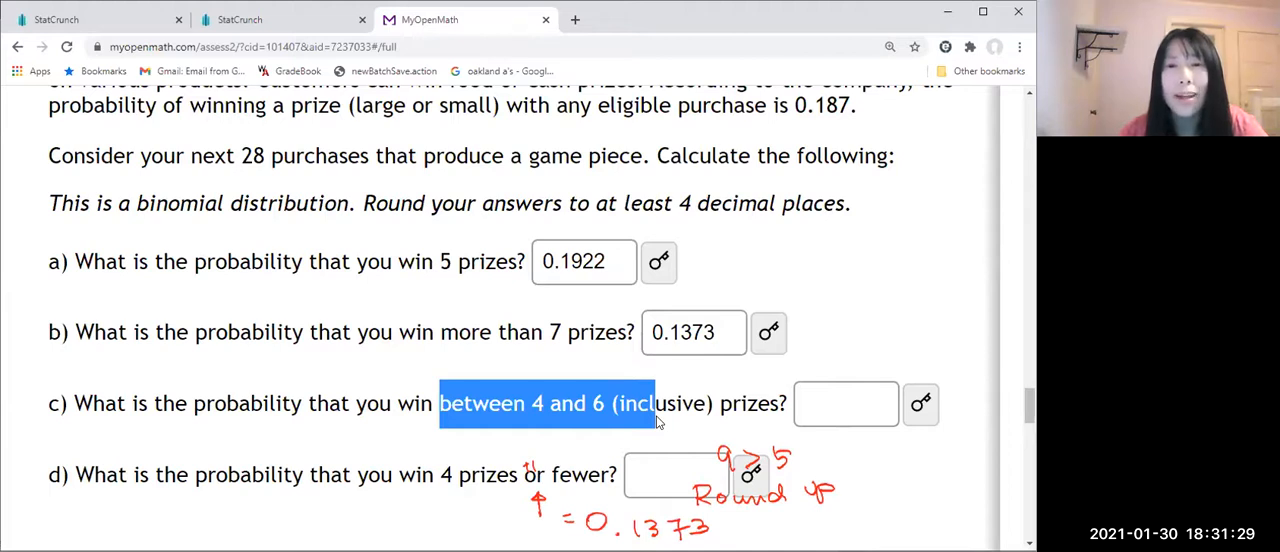
mouse_move(670, 420)
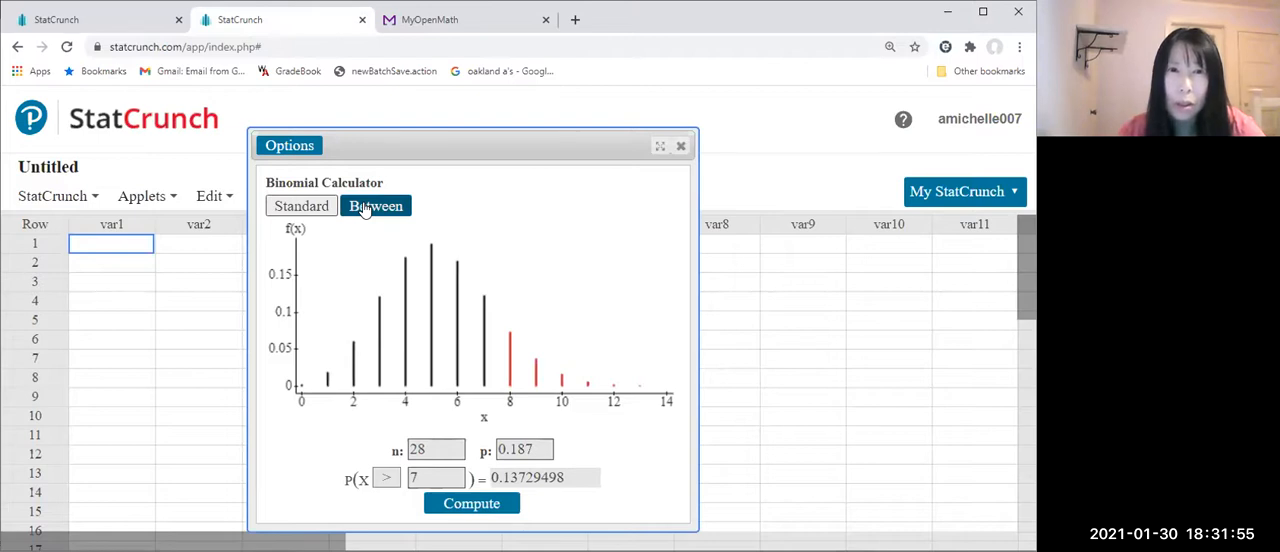
Switch to Between mode with bounds 4 and 6 and compute P(4 ≤ X ≤ 6) = 0.53575318.
left_click(377, 206)
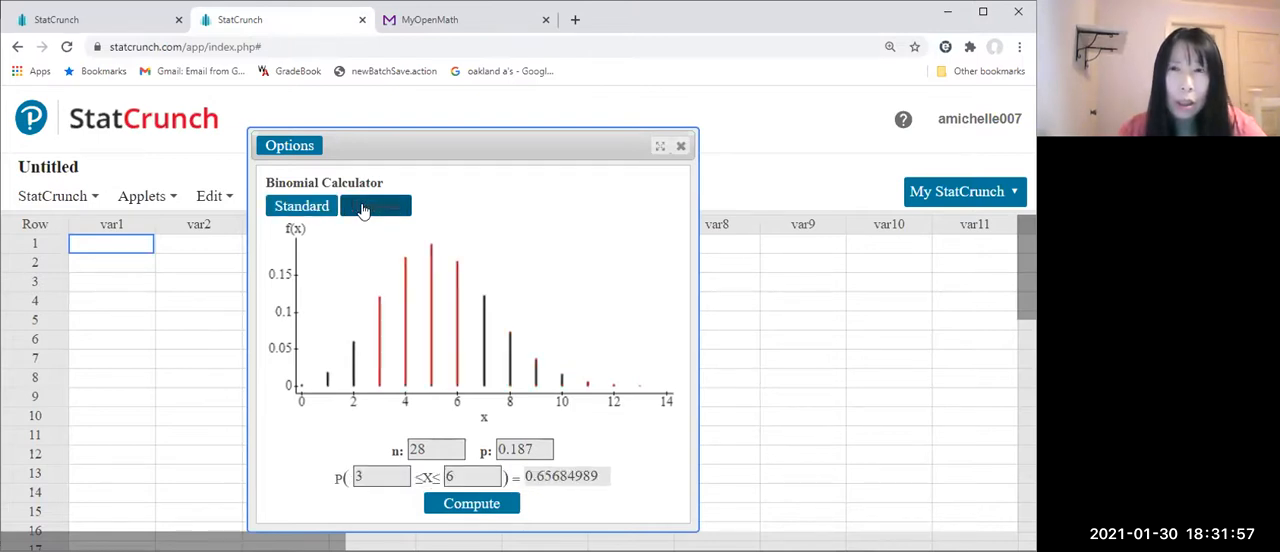
left_click(375, 205)
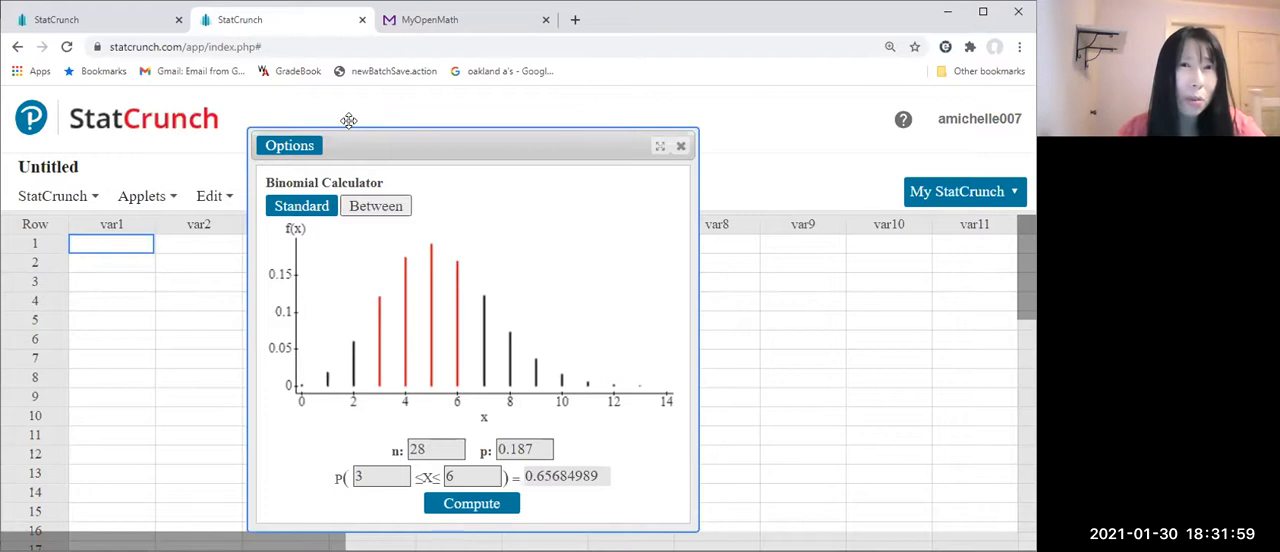
left_click(430, 19)
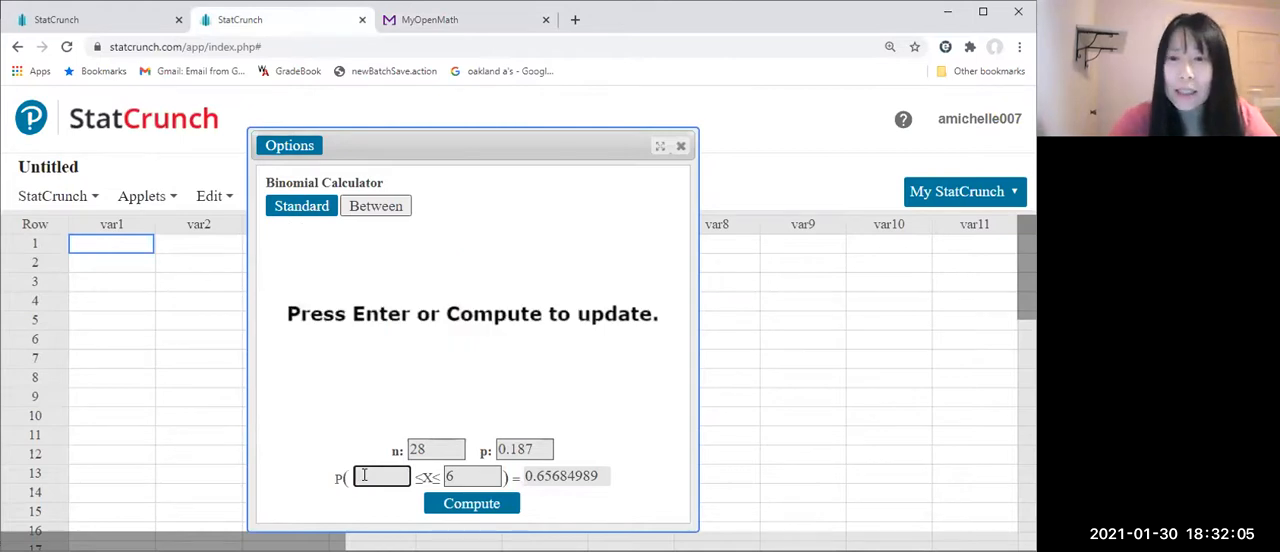
type("4")
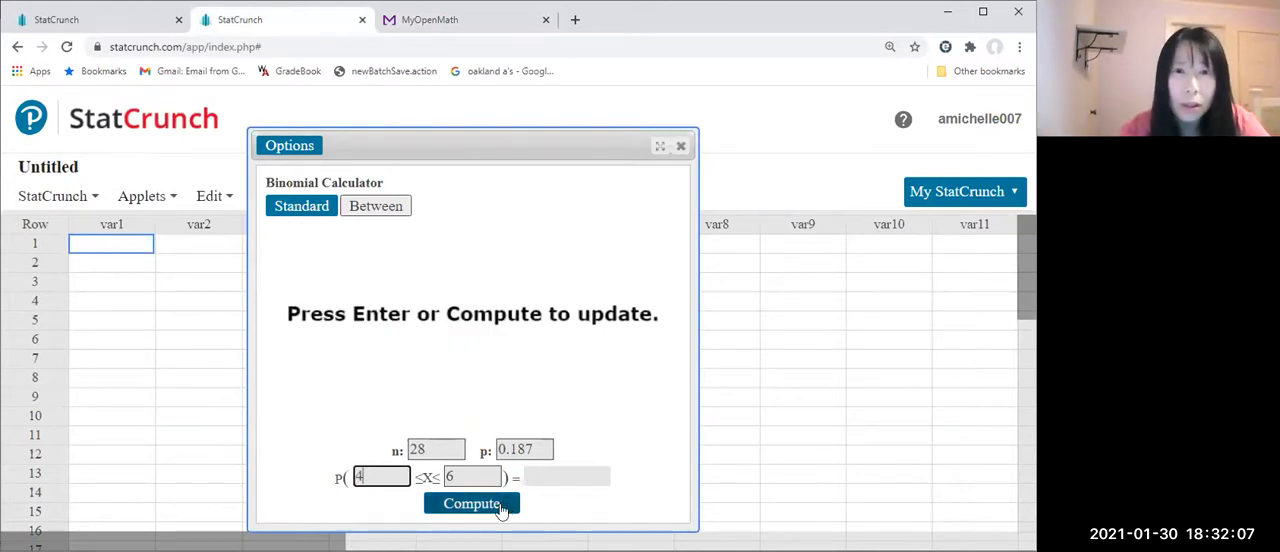
left_click(471, 503)
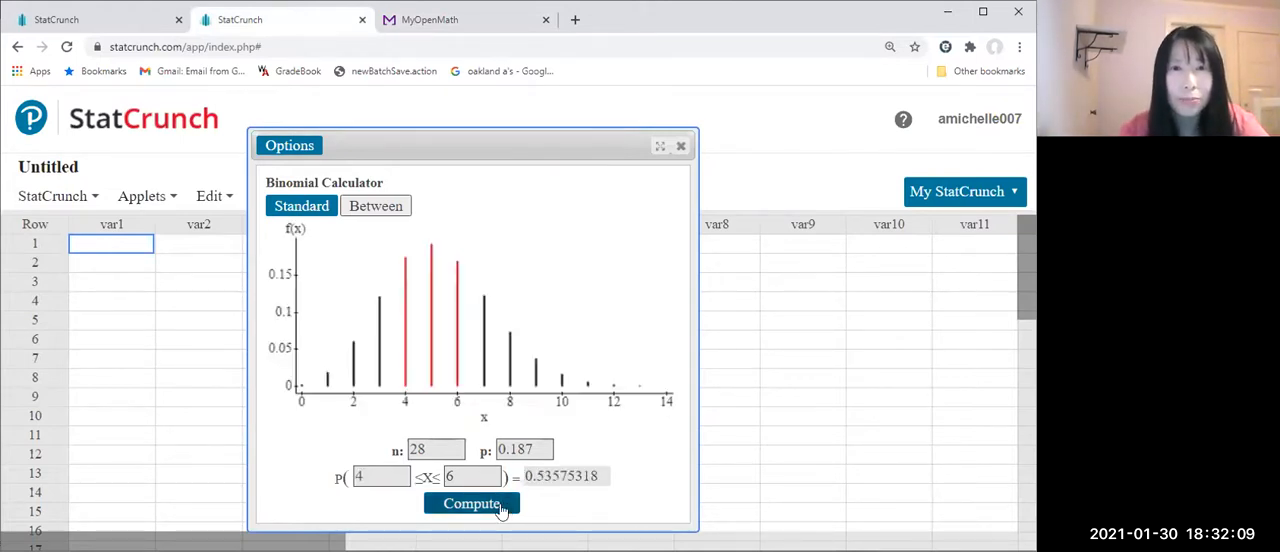
mouse_move(435, 337)
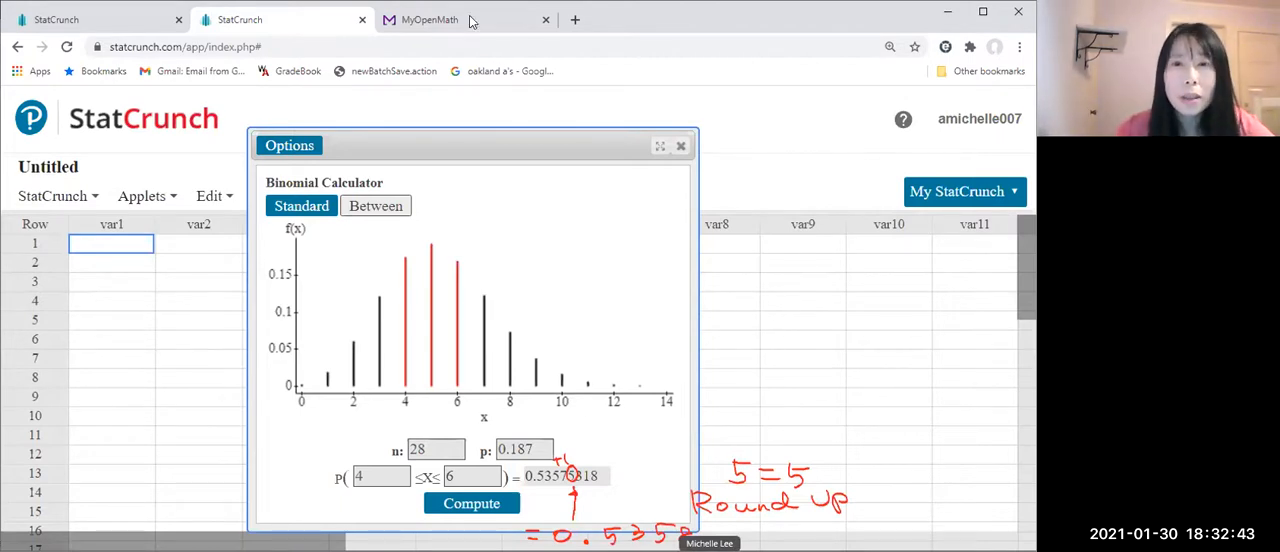
Enter 0.5358 in part c's answer box, then go back to StatCrunch.
left_click(430, 19)
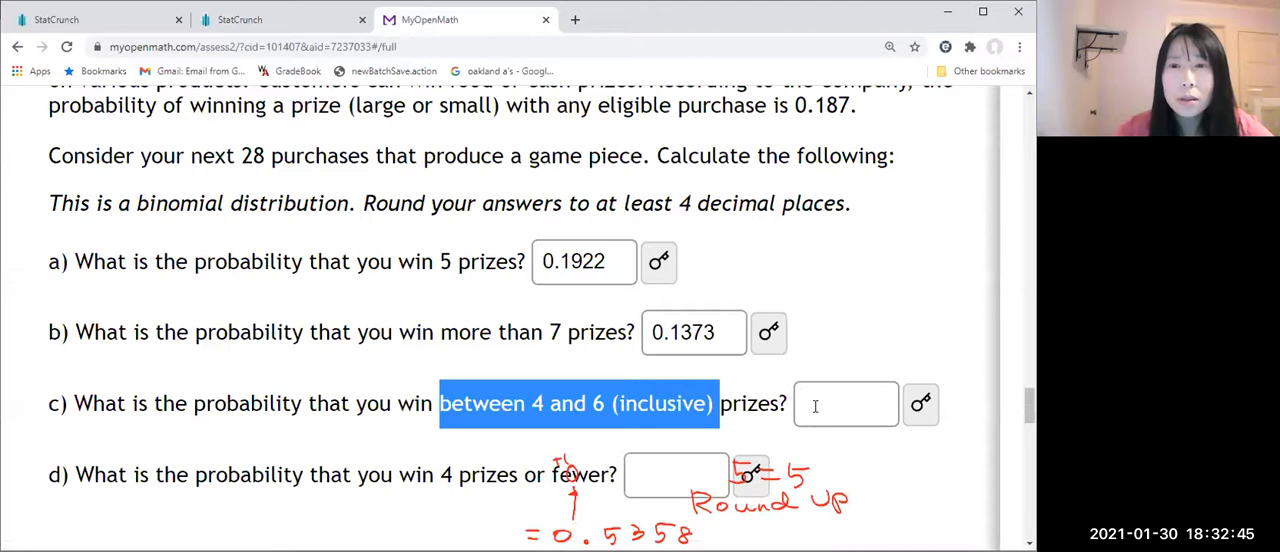
type("0")
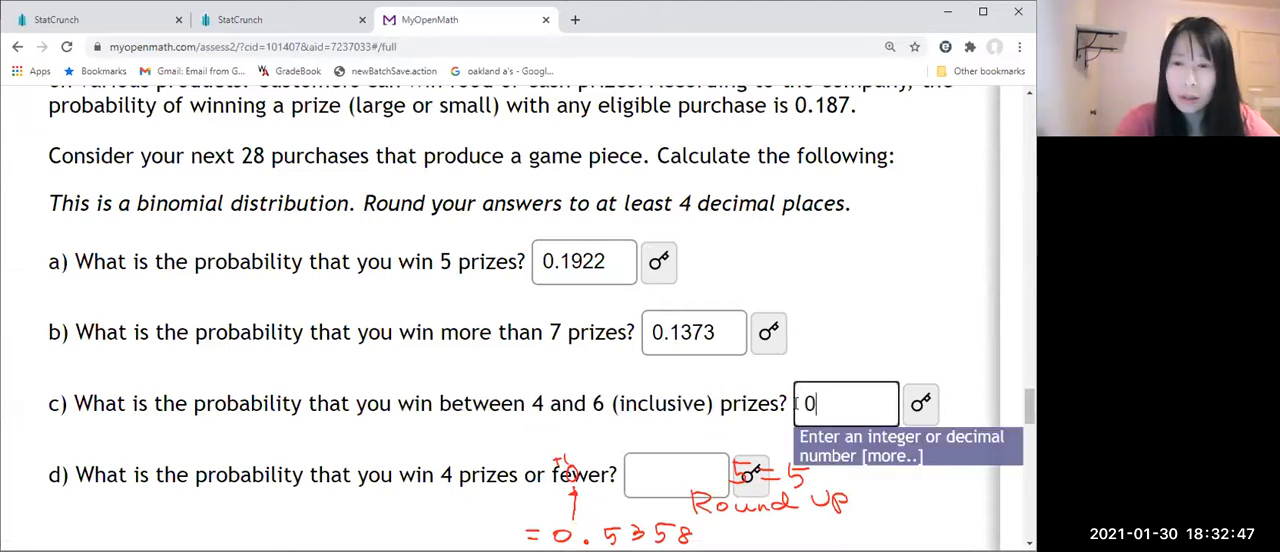
type(".5358")
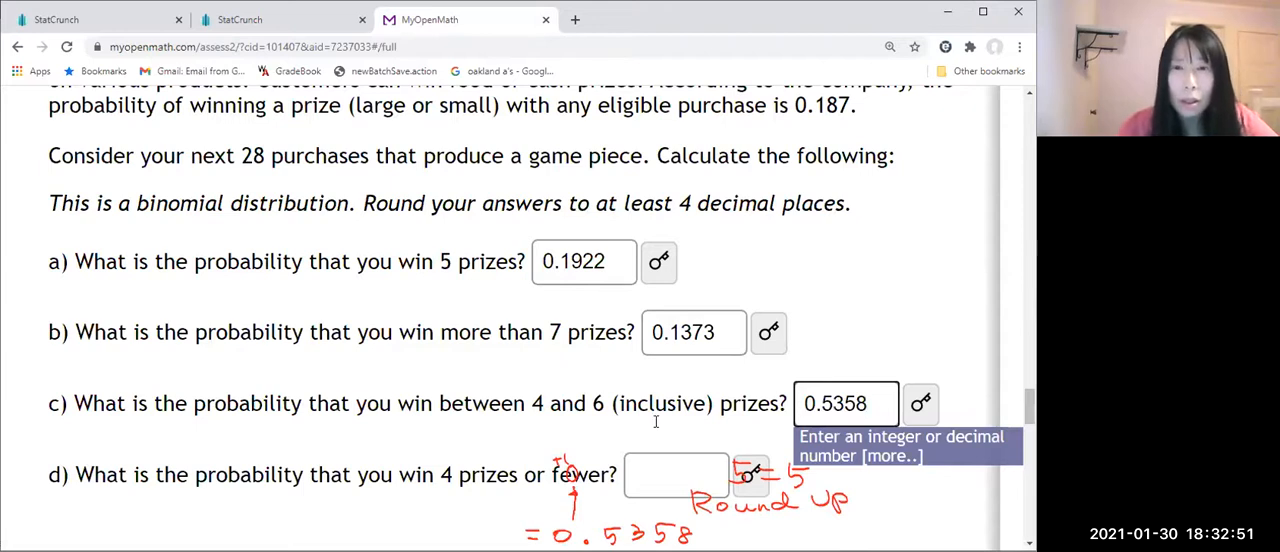
mouse_move(495, 440)
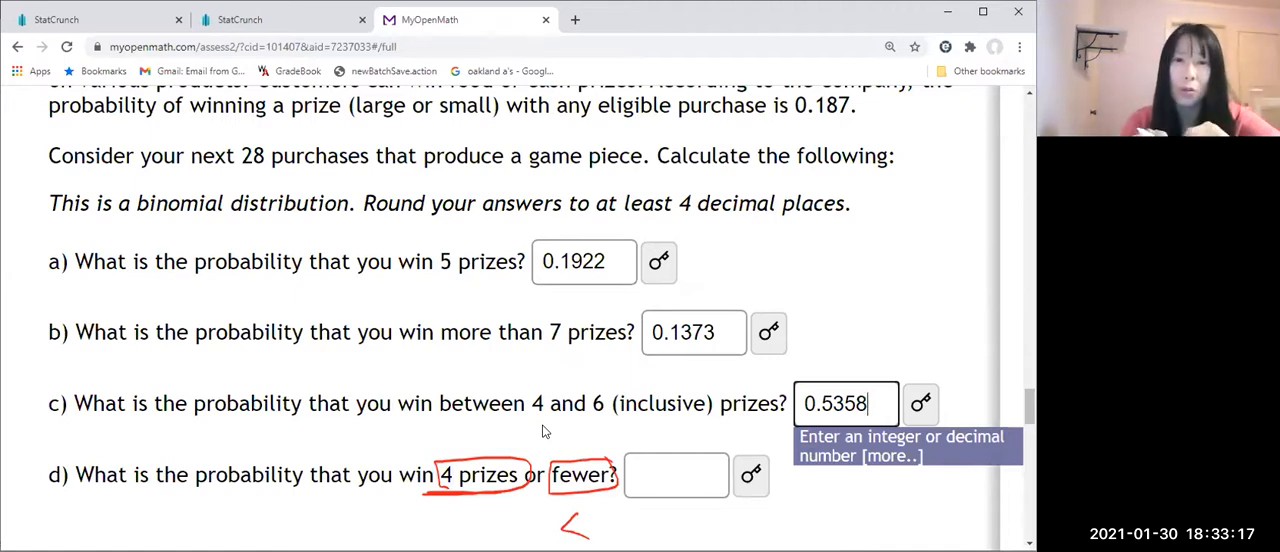
mouse_move(565, 357)
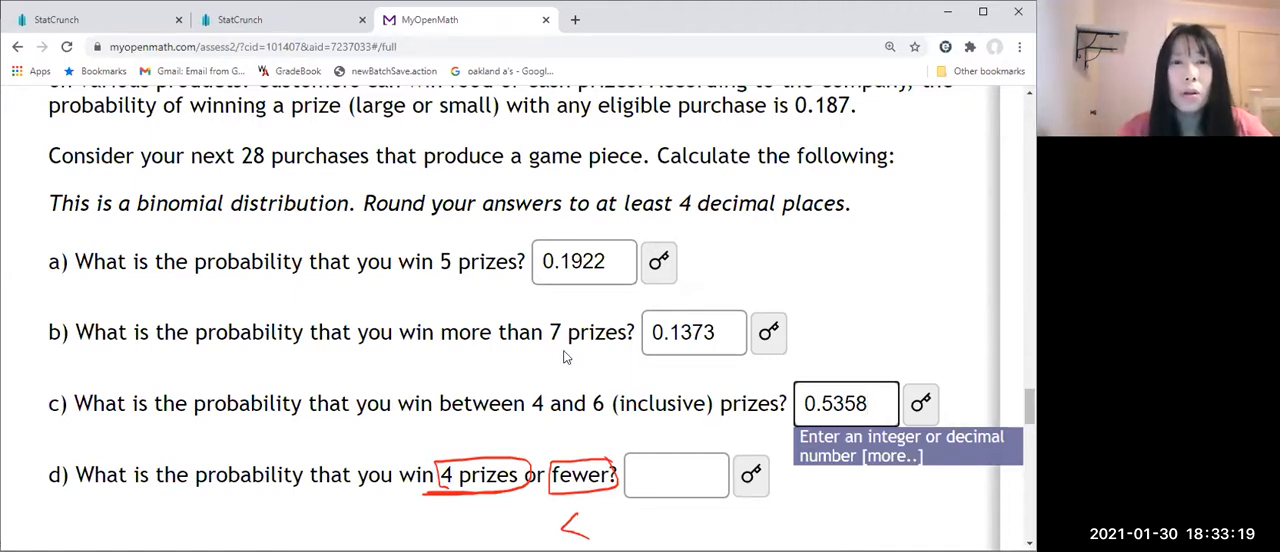
left_click(280, 19)
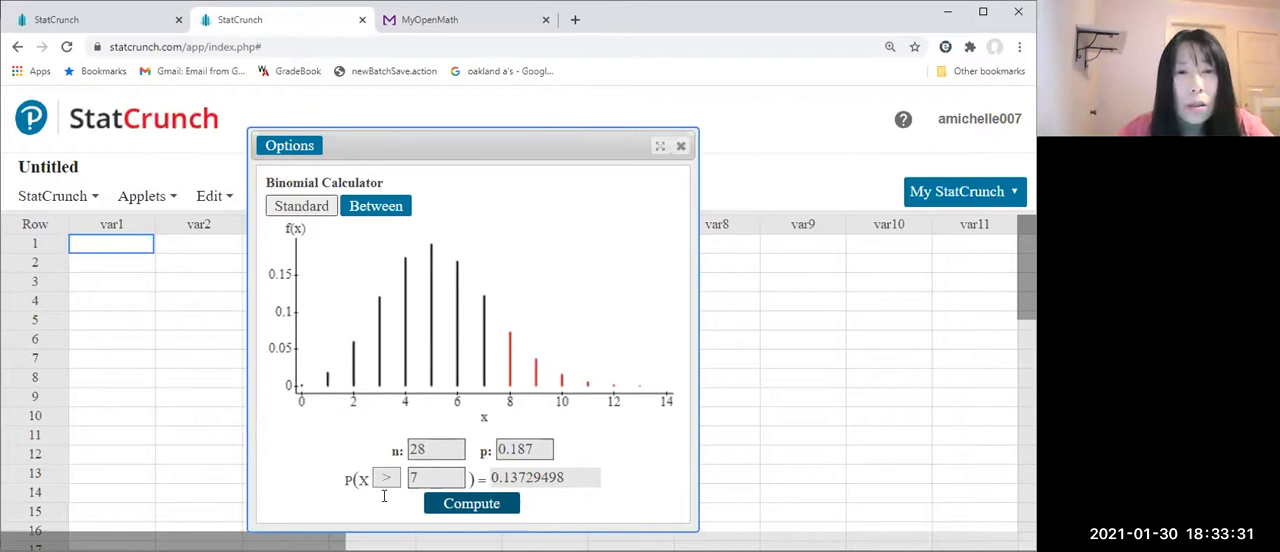
mouse_move(387, 477)
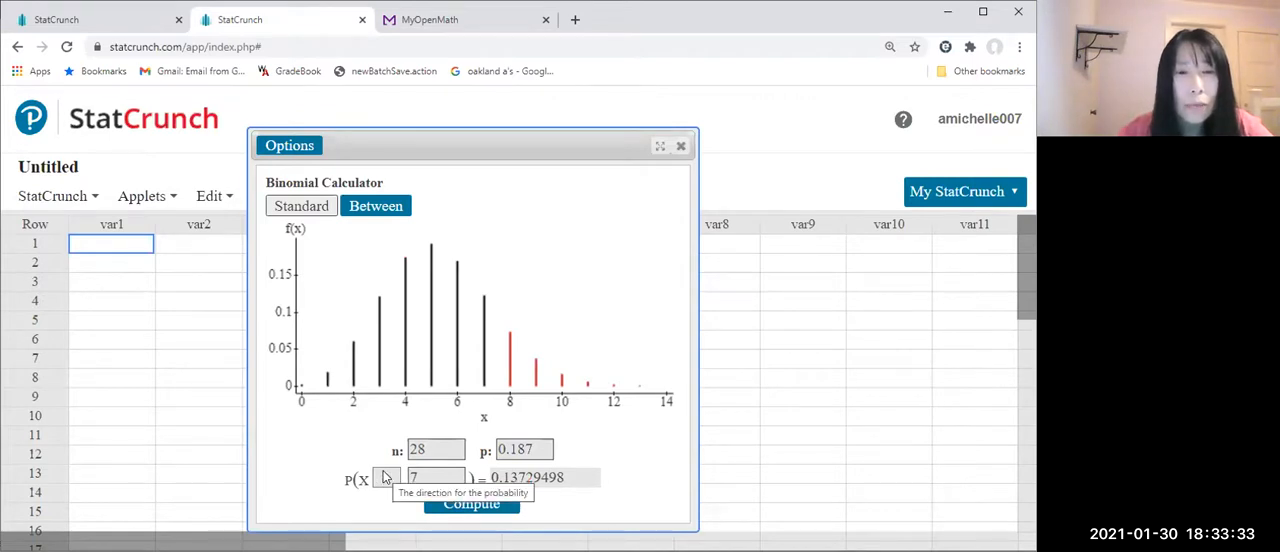
Compute P(X ≤ 4) = 0.3785 using relation ≤ and value 4, then copy the result.
left_click(386, 477)
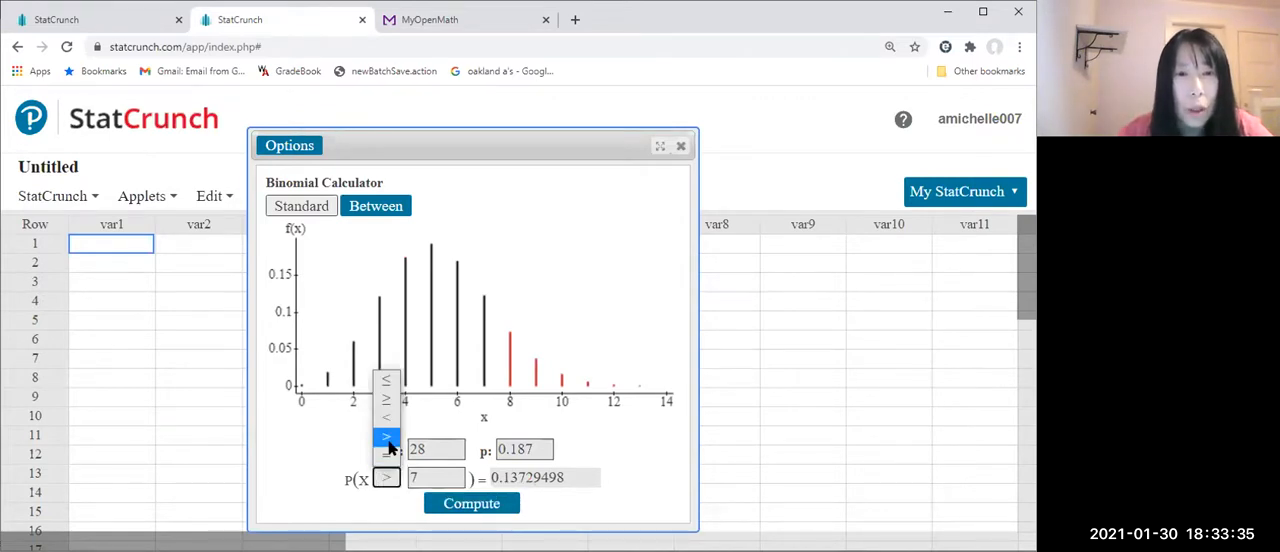
left_click(386, 381)
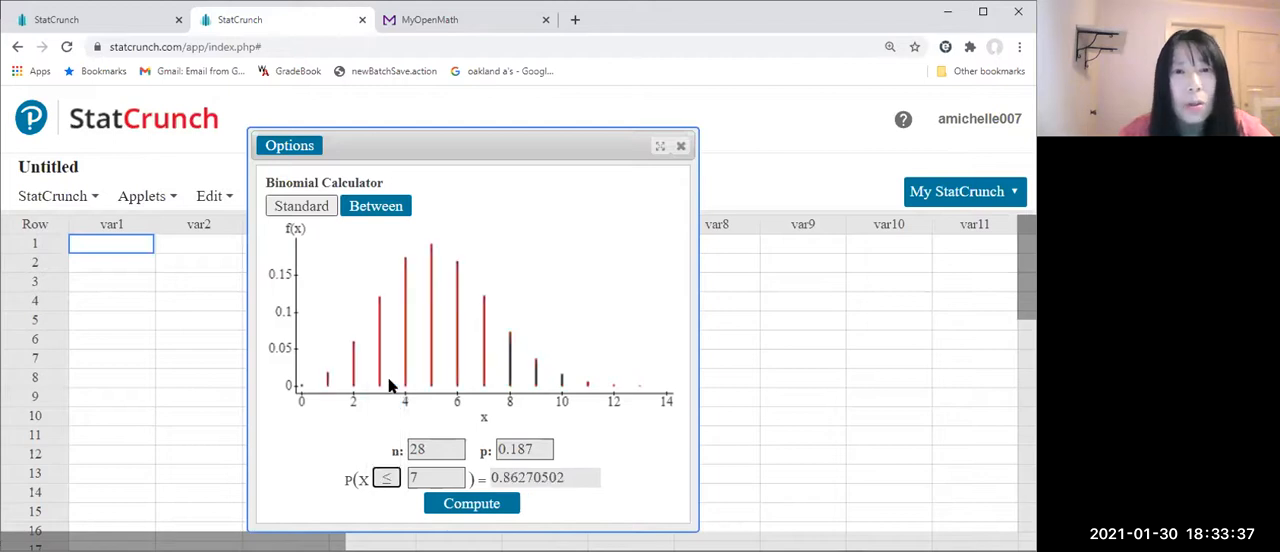
left_click(435, 477)
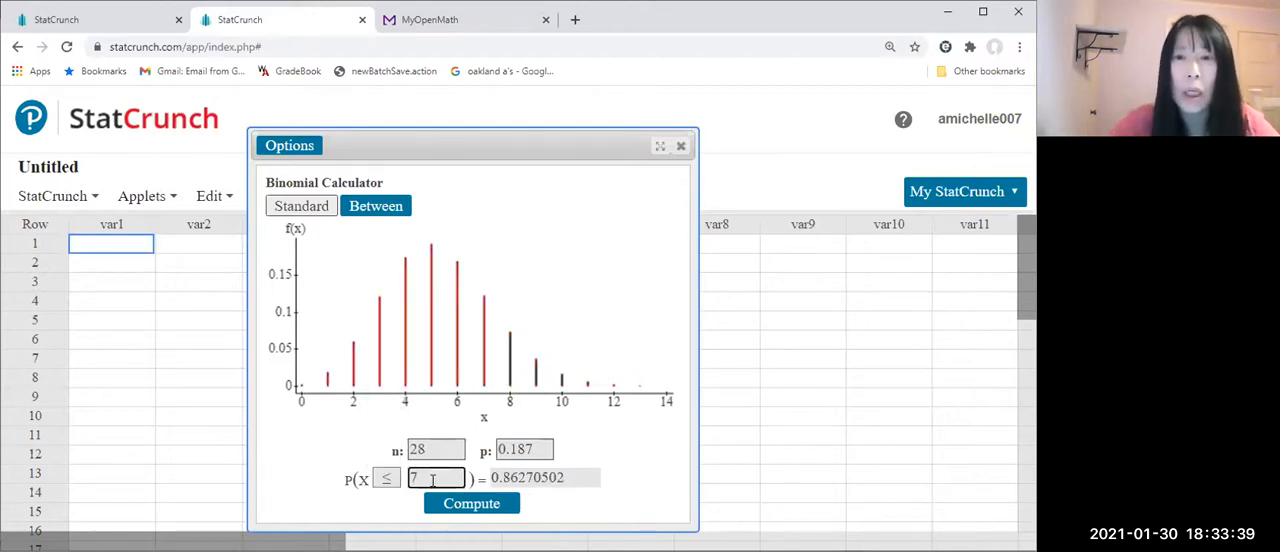
type("4")
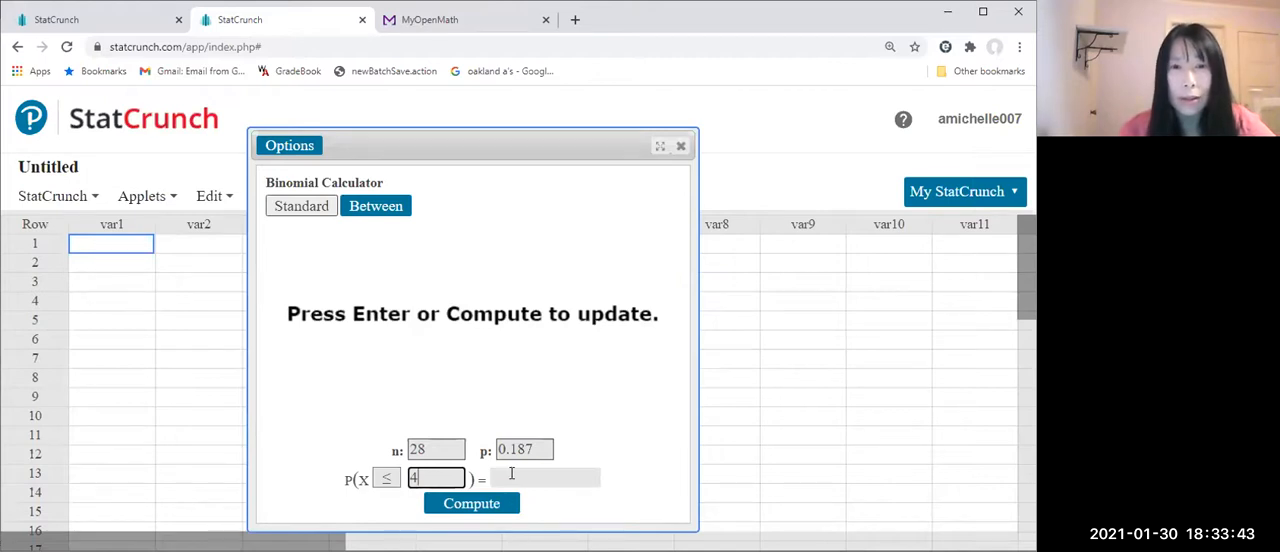
left_click(471, 503)
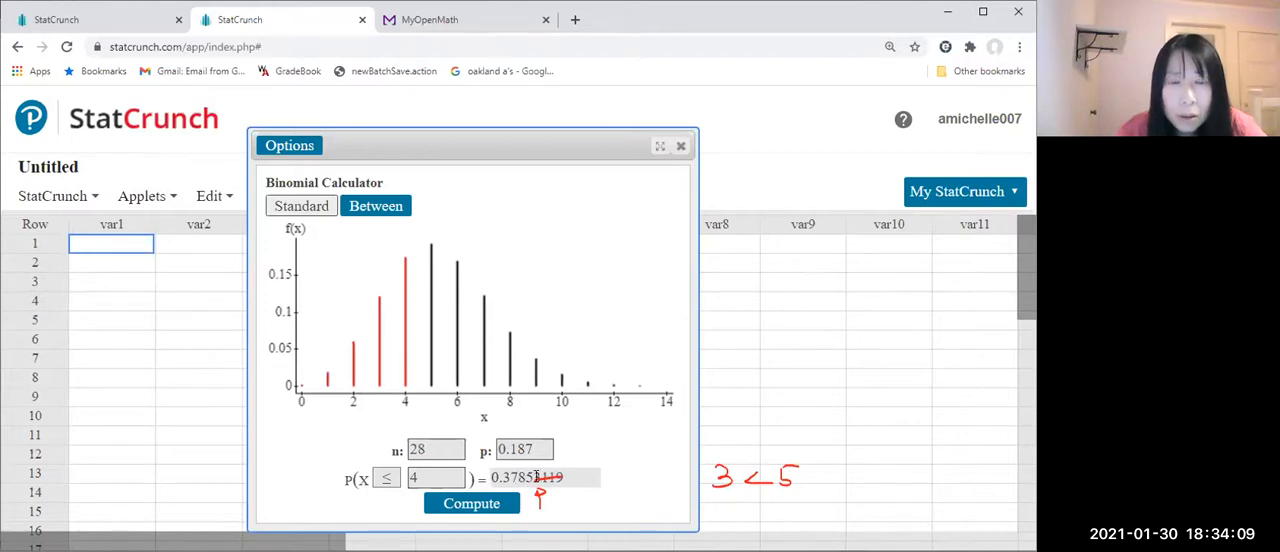
double_click(527, 477)
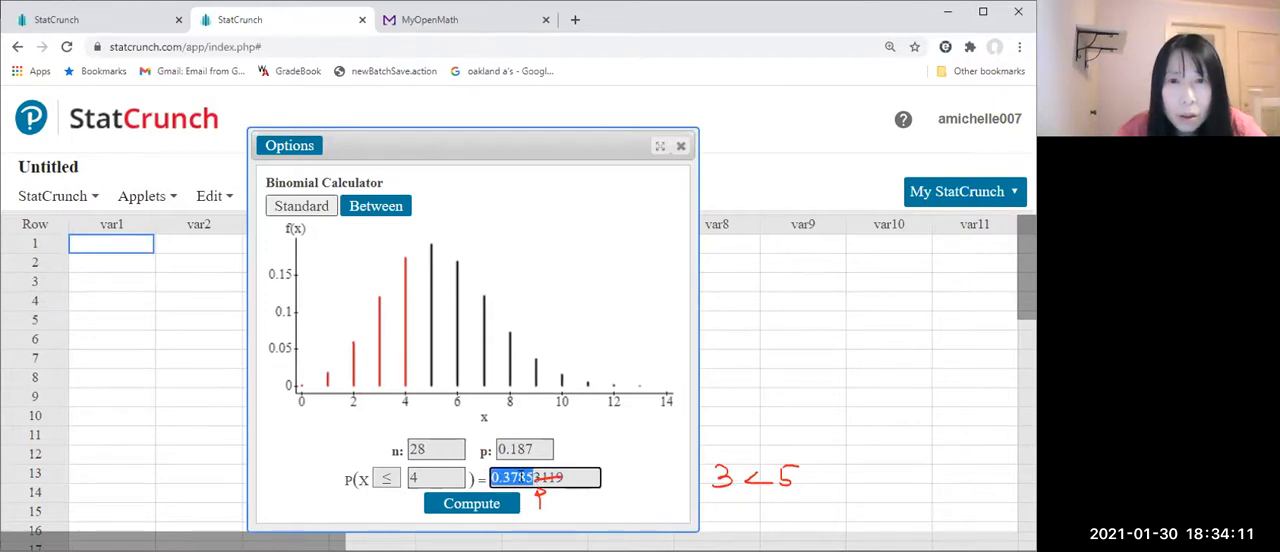
right_click(525, 477)
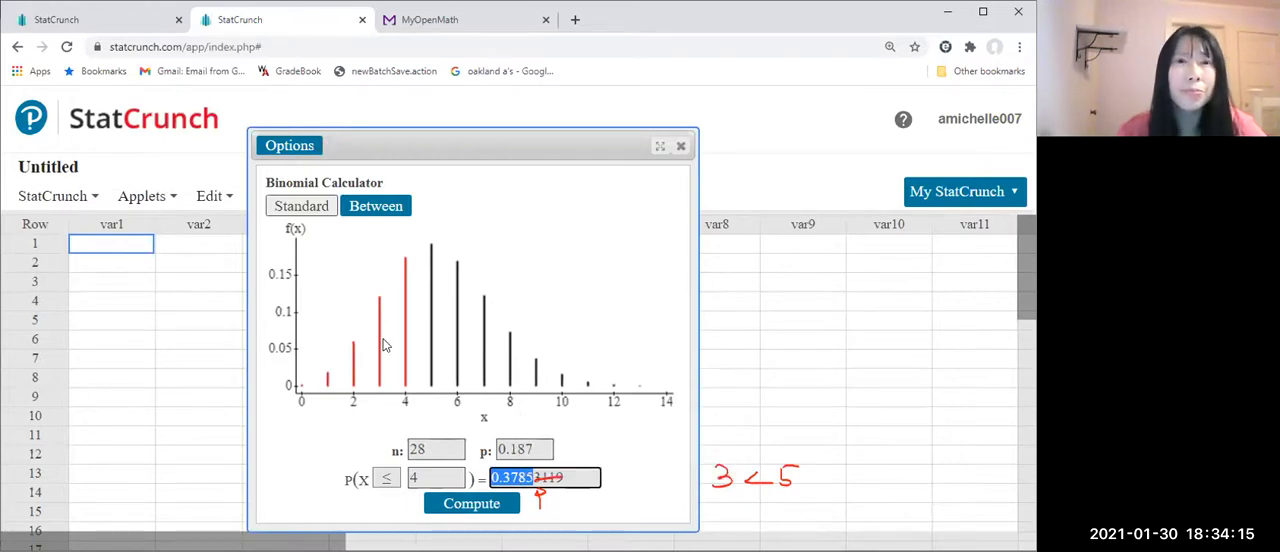
Return to the MyOpenMath homework and open paste options in part d's answer box.
left_click(430, 19)
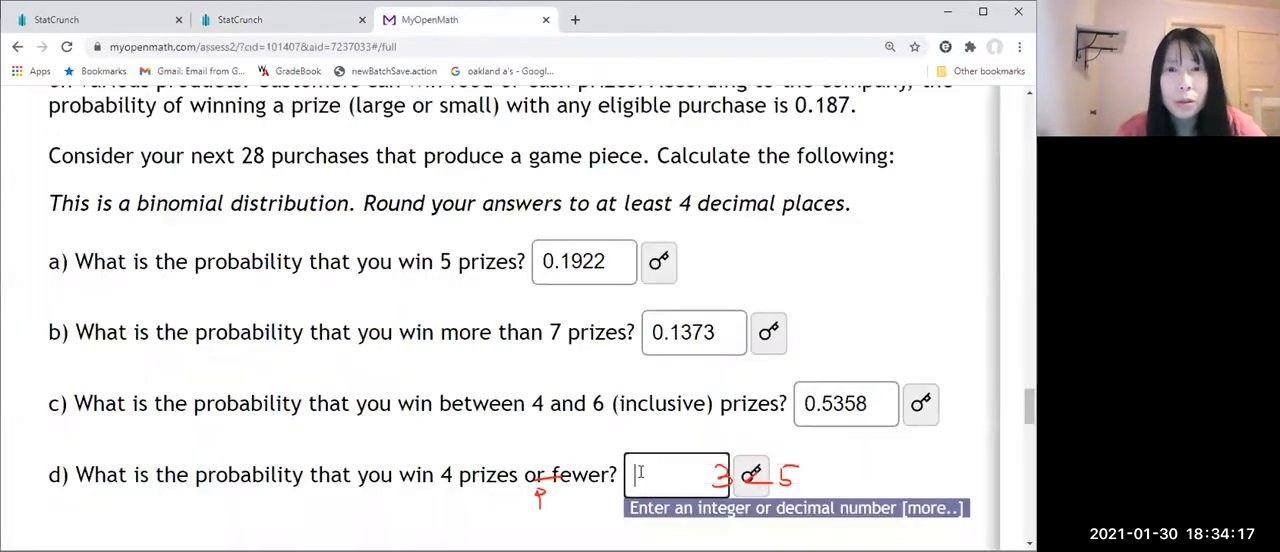
right_click(678, 474)
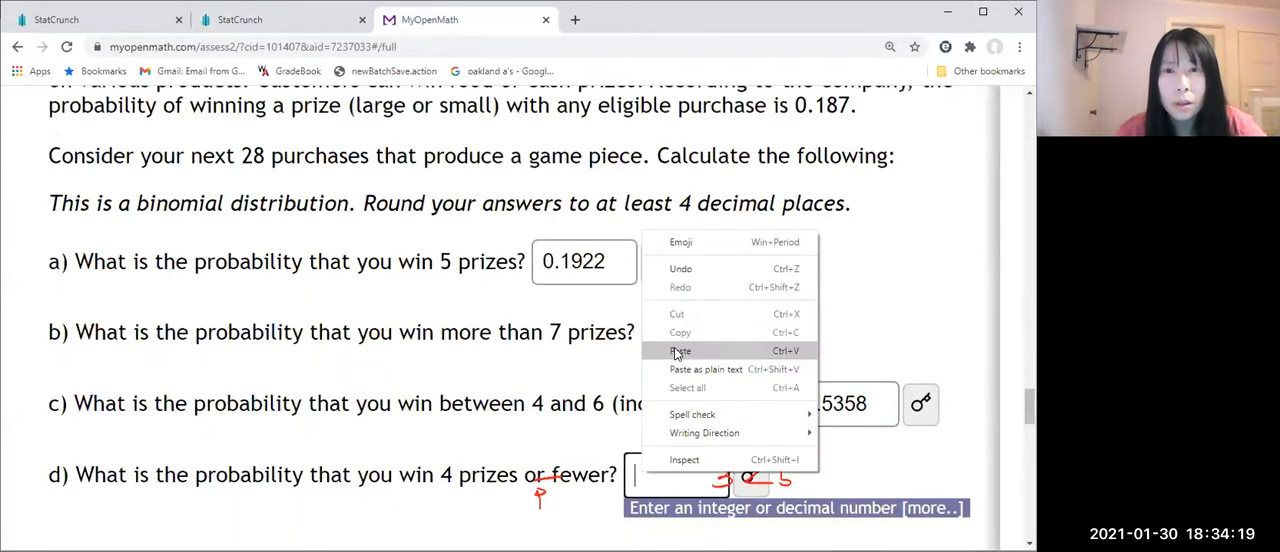